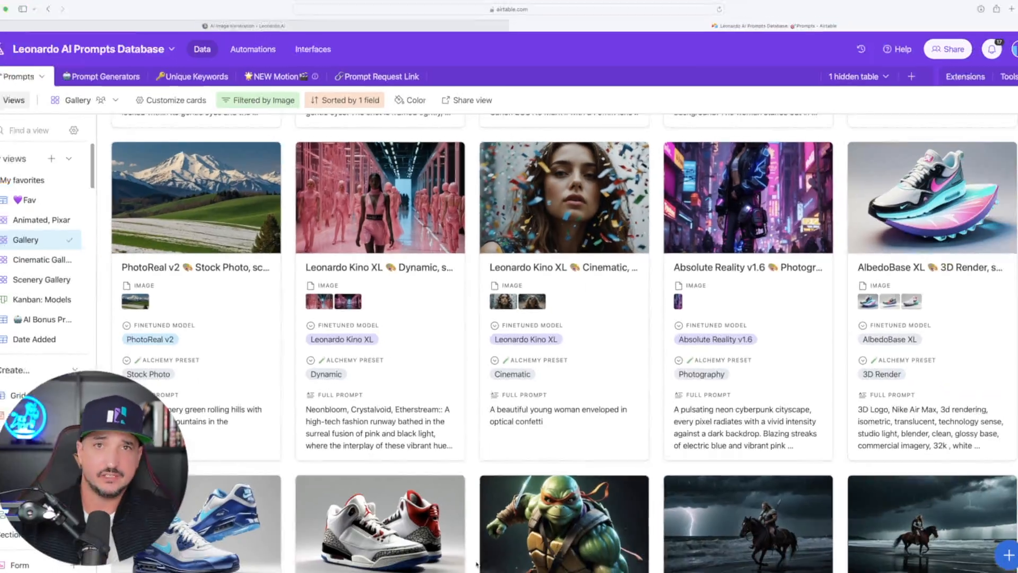
- Scroll the AlbedoBase XL record to reveal its full prompt, model and Dynamic preset
scroll(down, 3)
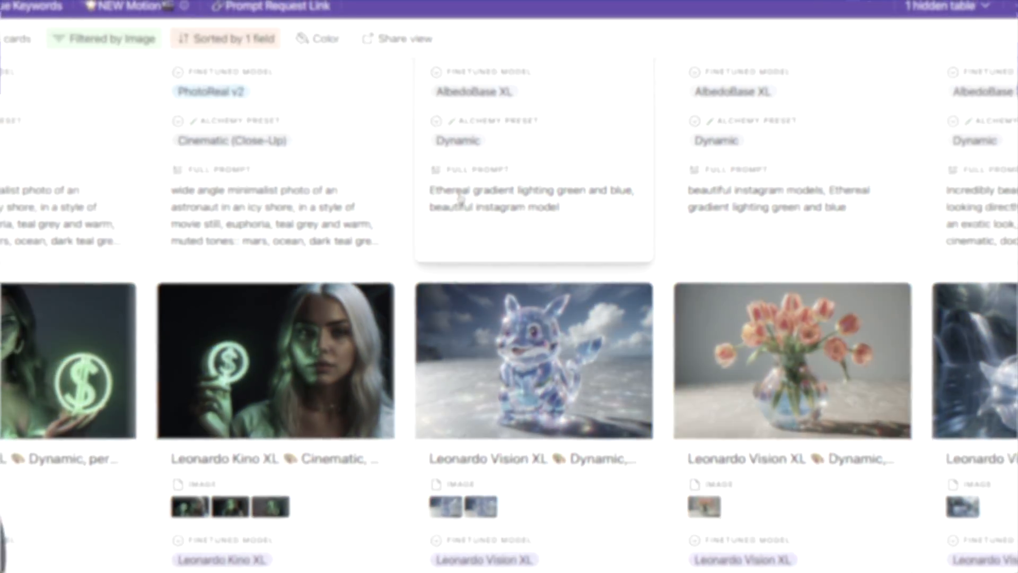
scroll(down, 3)
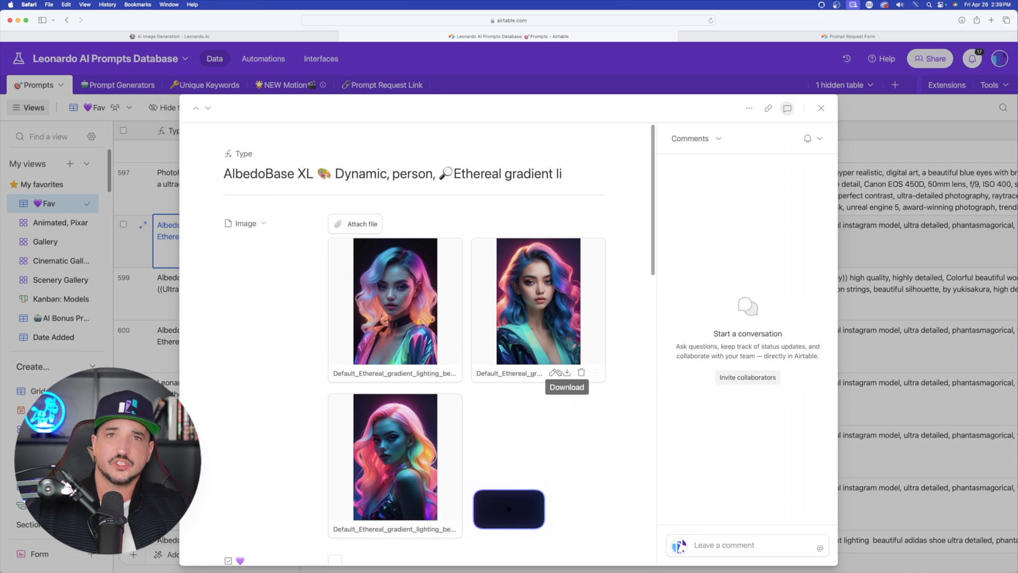
scroll(down, 3)
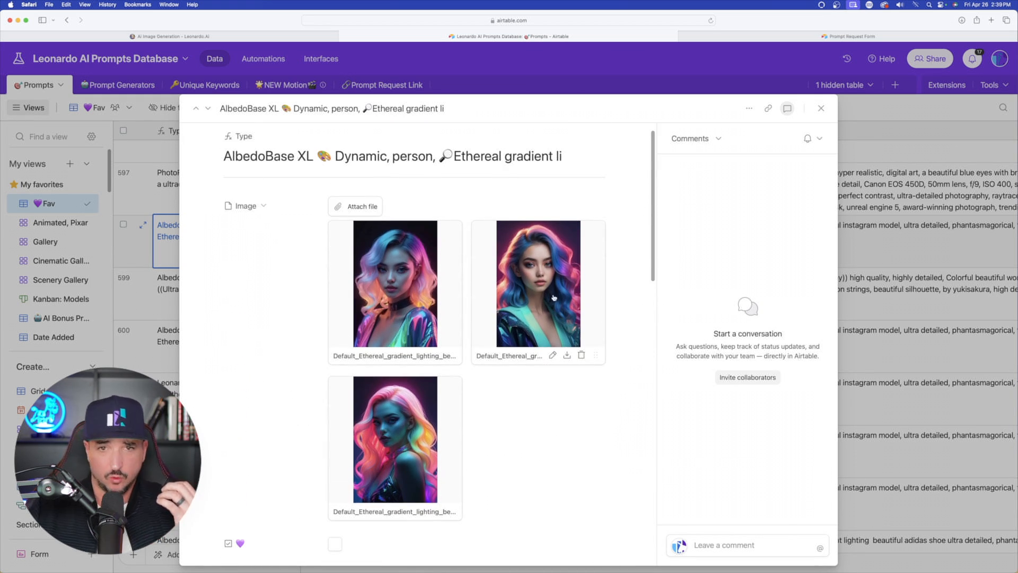
scroll(down, 3)
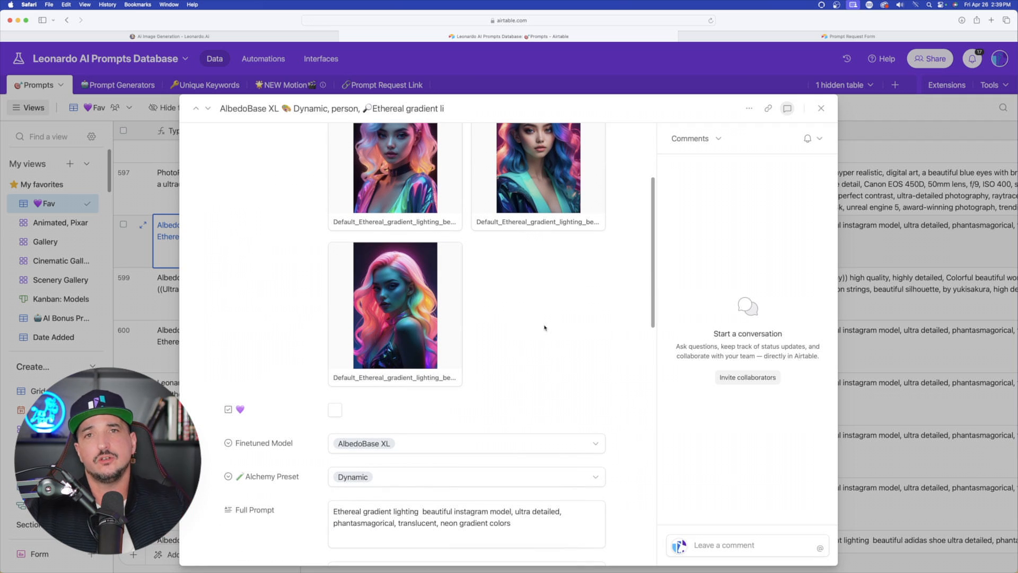
scroll(down, 3)
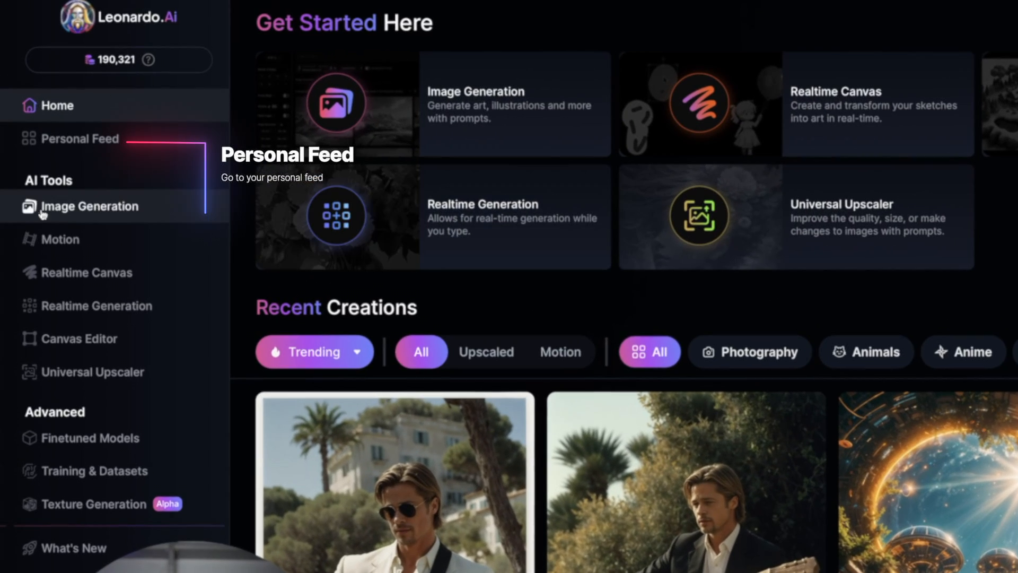
- Go to the Personal Feed listing the People-Superheros, Motion, Animated Pixar and Cinematic folders
click(80, 137)
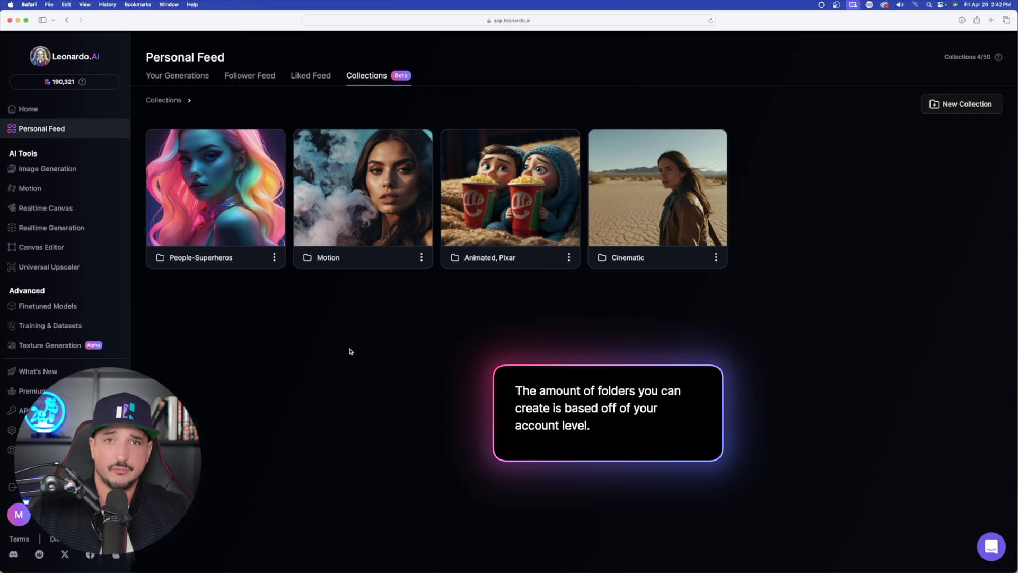
mouse_move(532, 361)
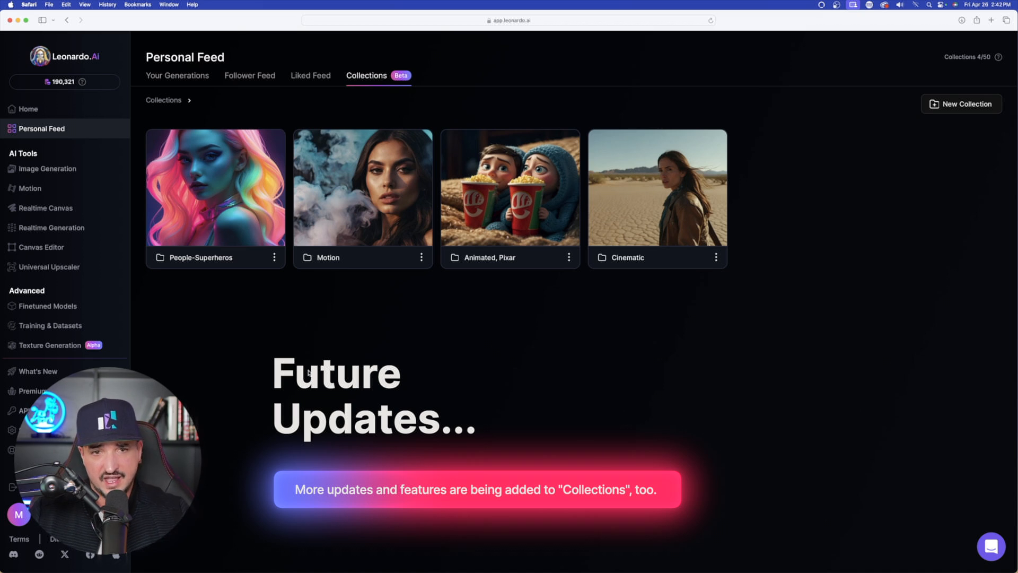
click(214, 195)
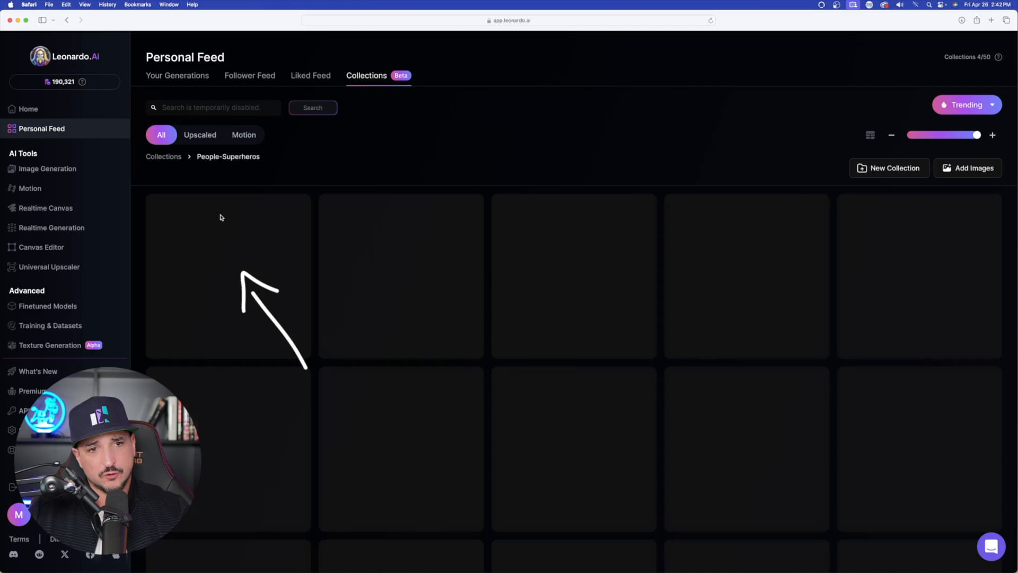
scroll(down, 3)
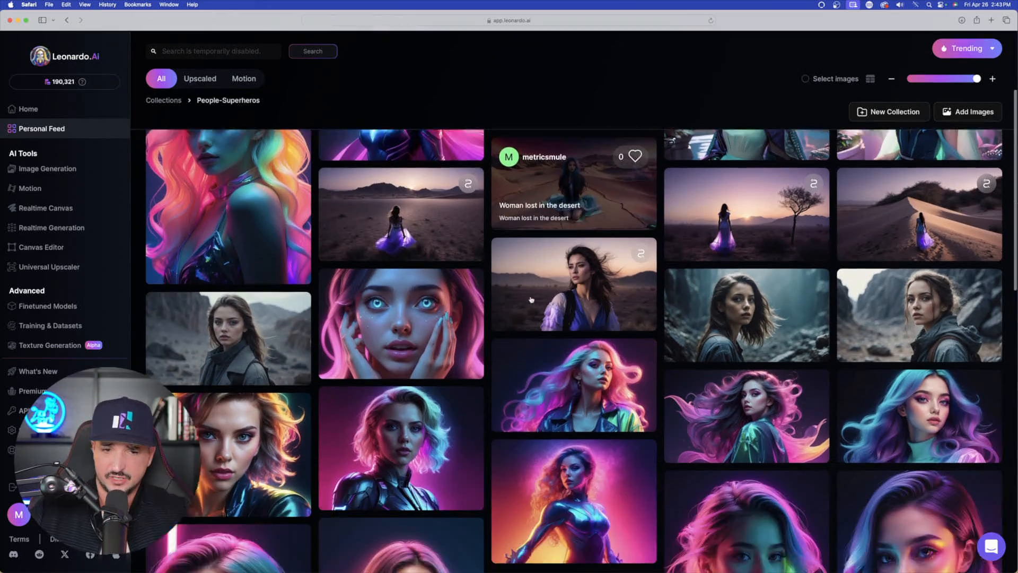
scroll(down, 3)
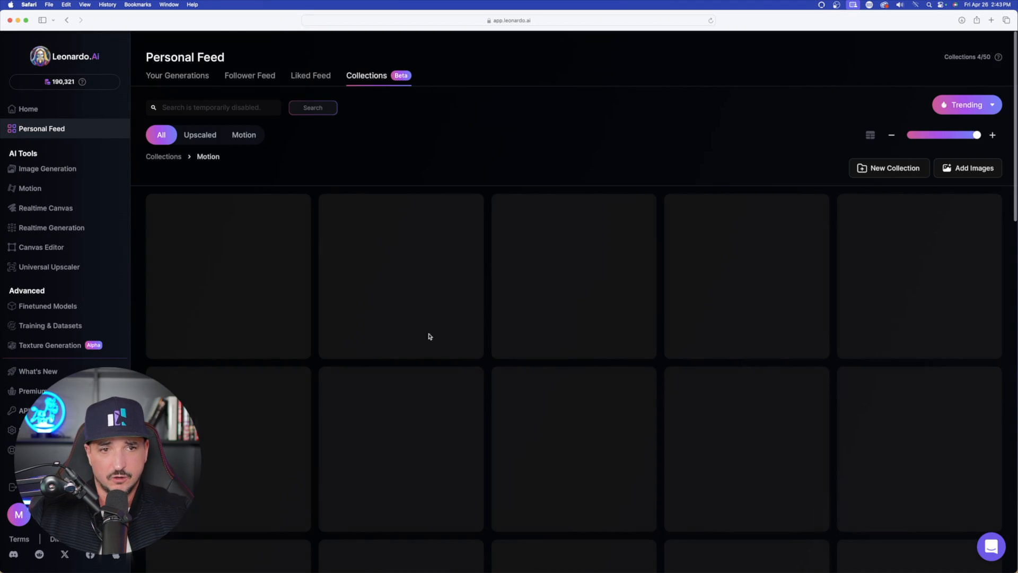
scroll(down, 3)
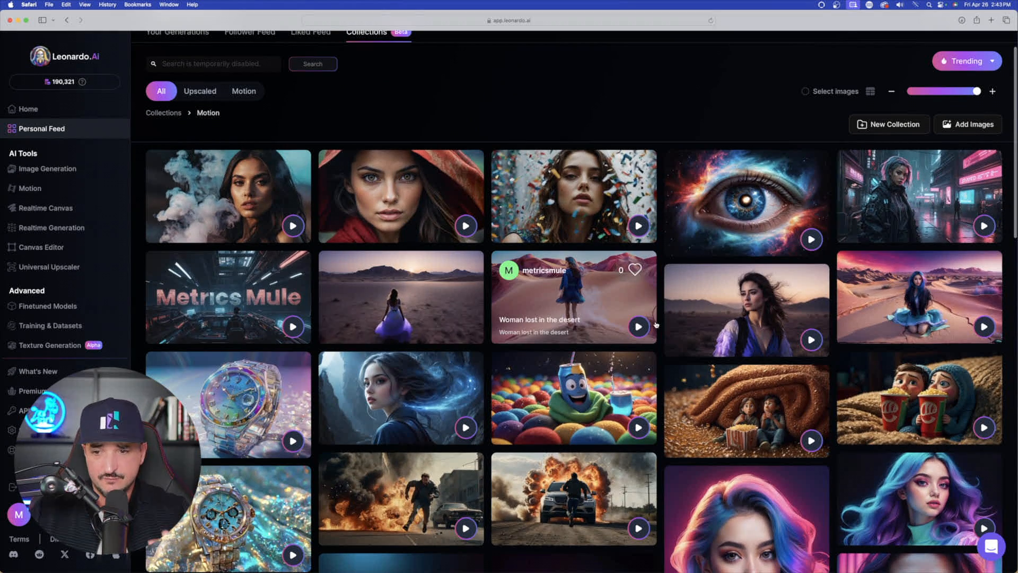
click(163, 112)
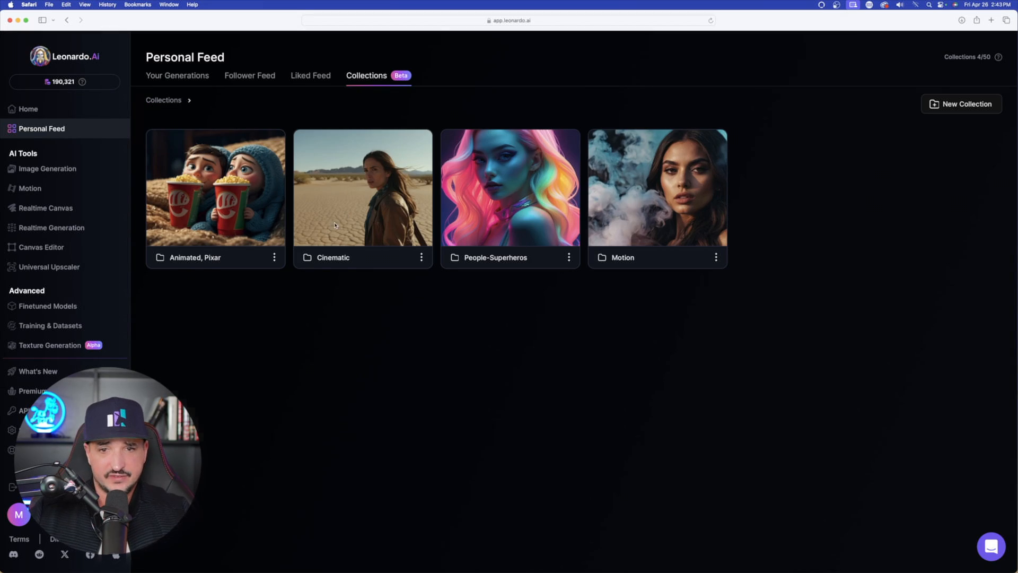
click(363, 195)
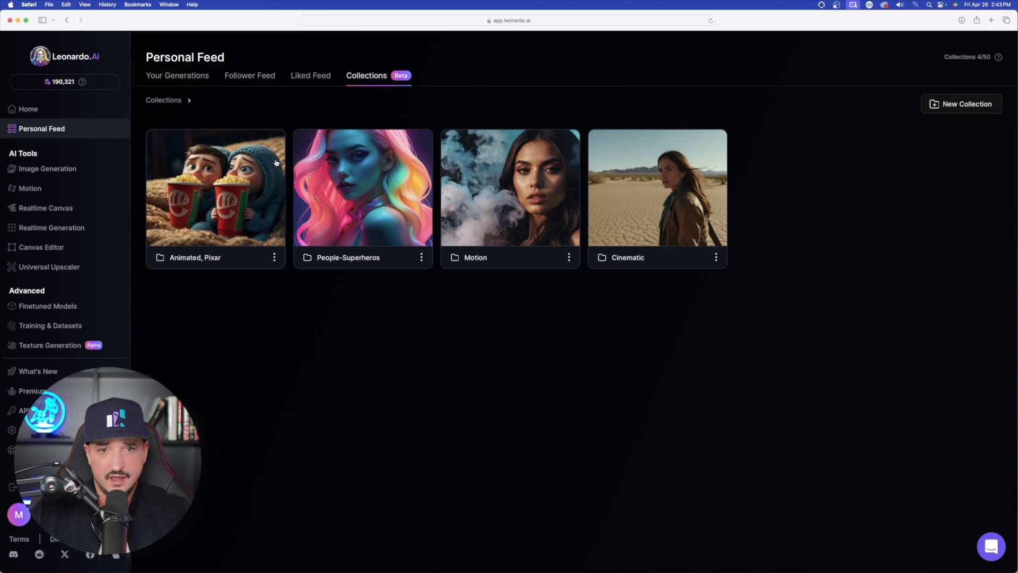
click(215, 189)
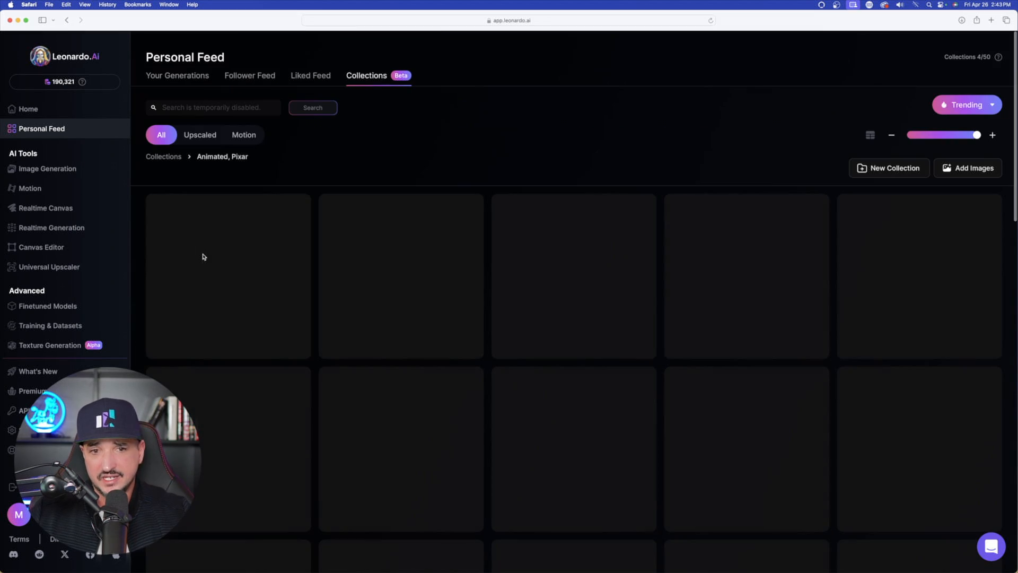
scroll(down, 3)
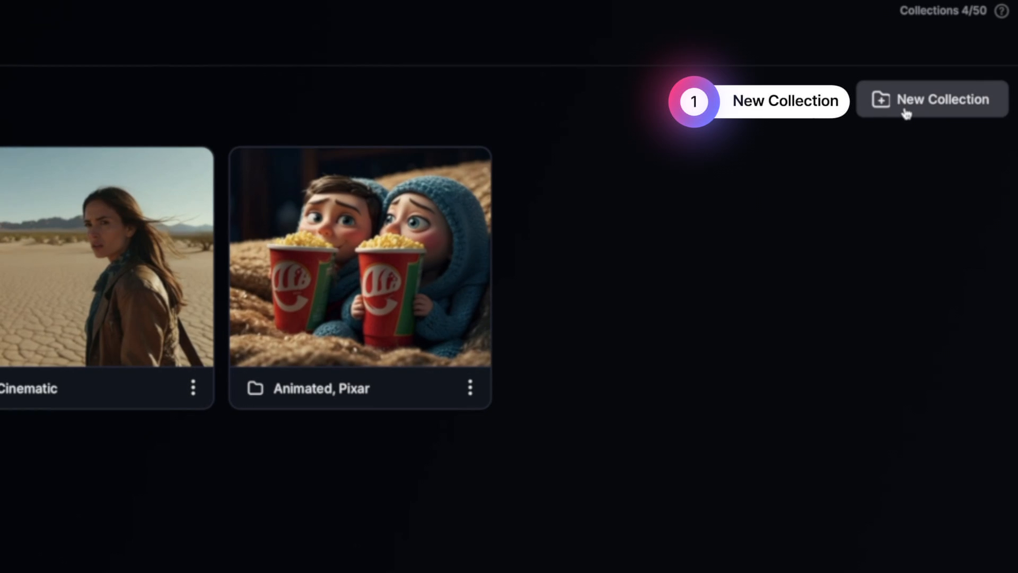
mouse_move(964, 63)
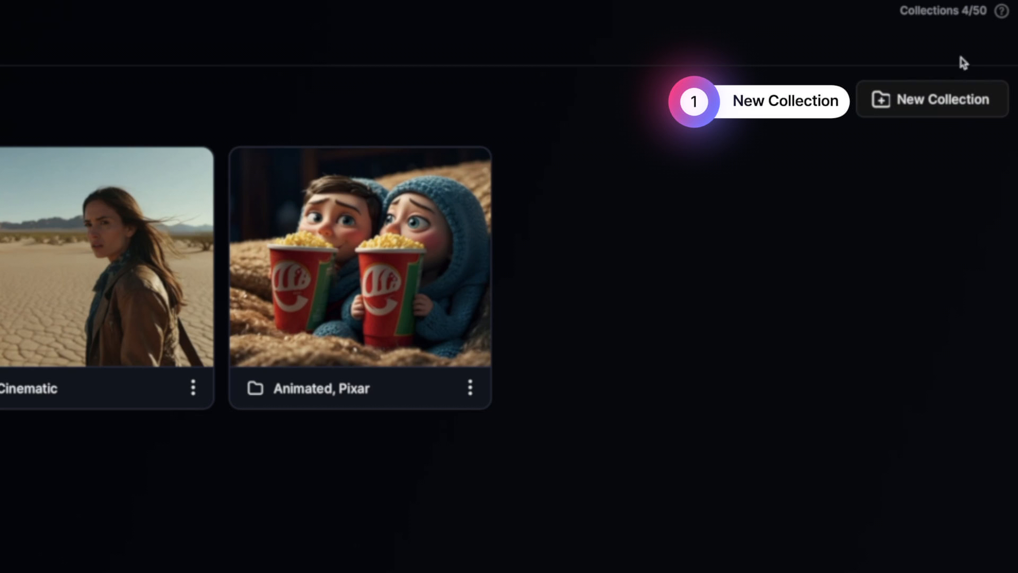
mouse_move(950, 28)
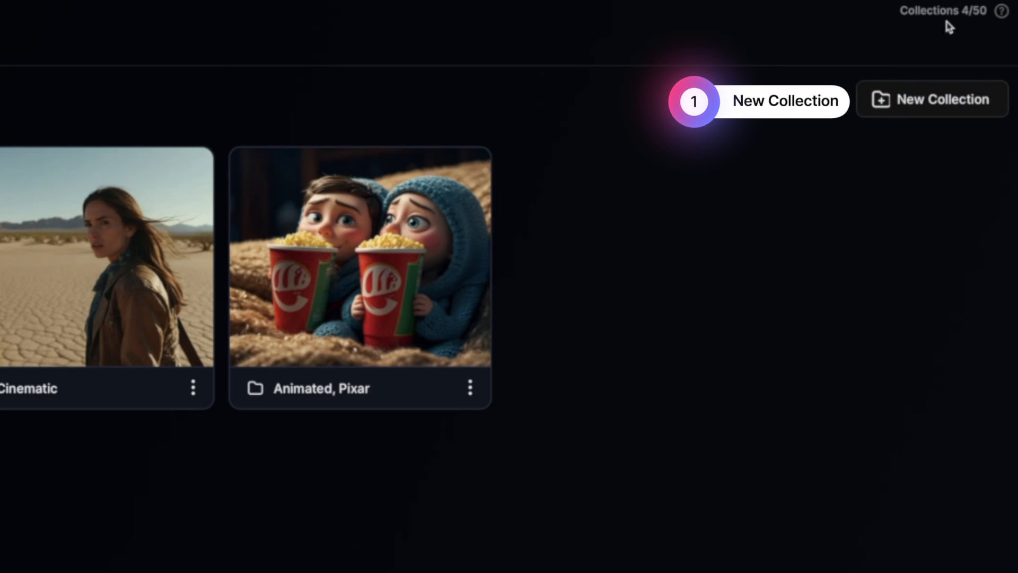
mouse_move(947, 31)
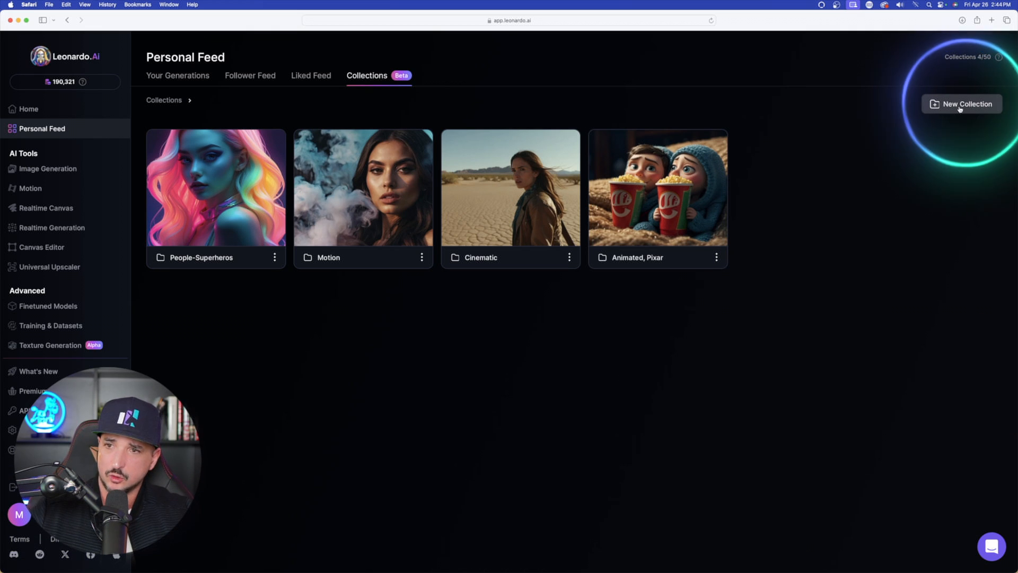
- Start a new collection named 'Products, Shoes' in the Collection Name field
click(962, 103)
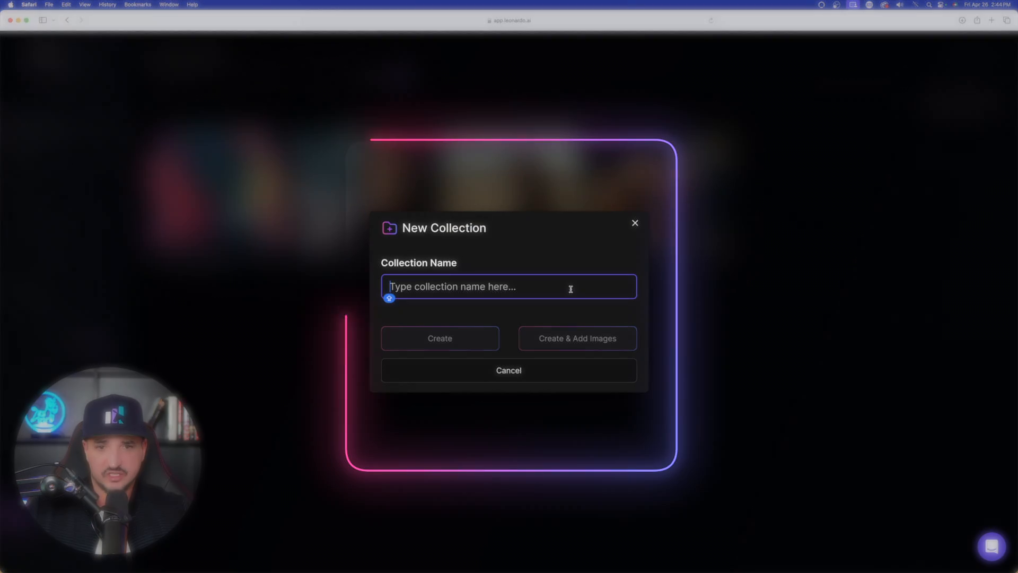
mouse_move(588, 309)
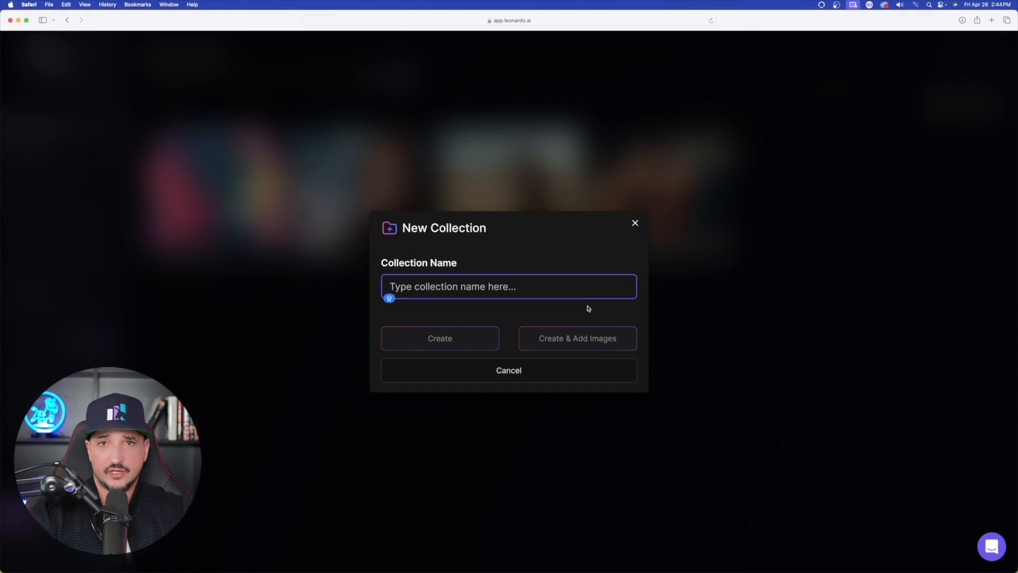
text(Products, Shoes)
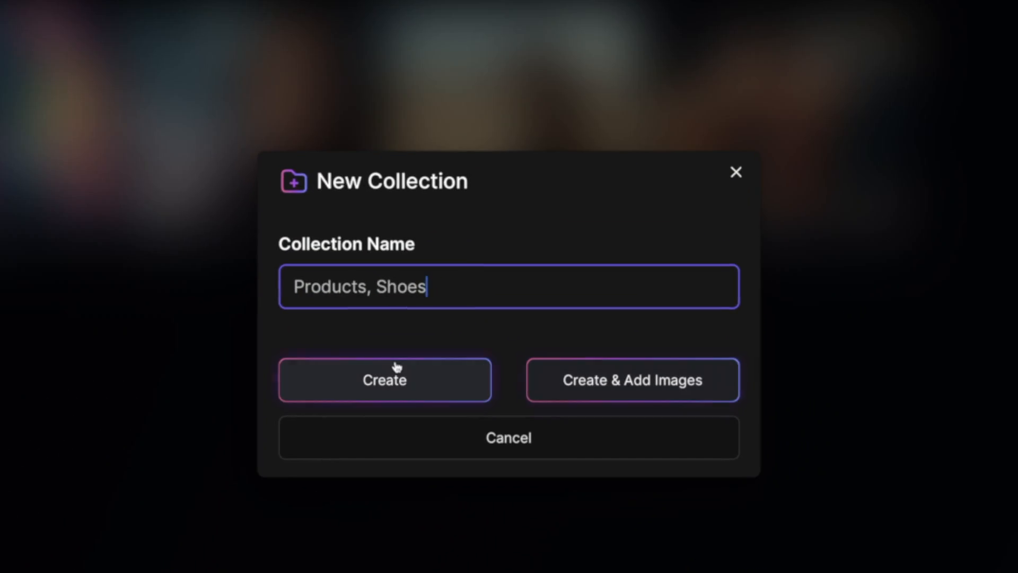
click(384, 379)
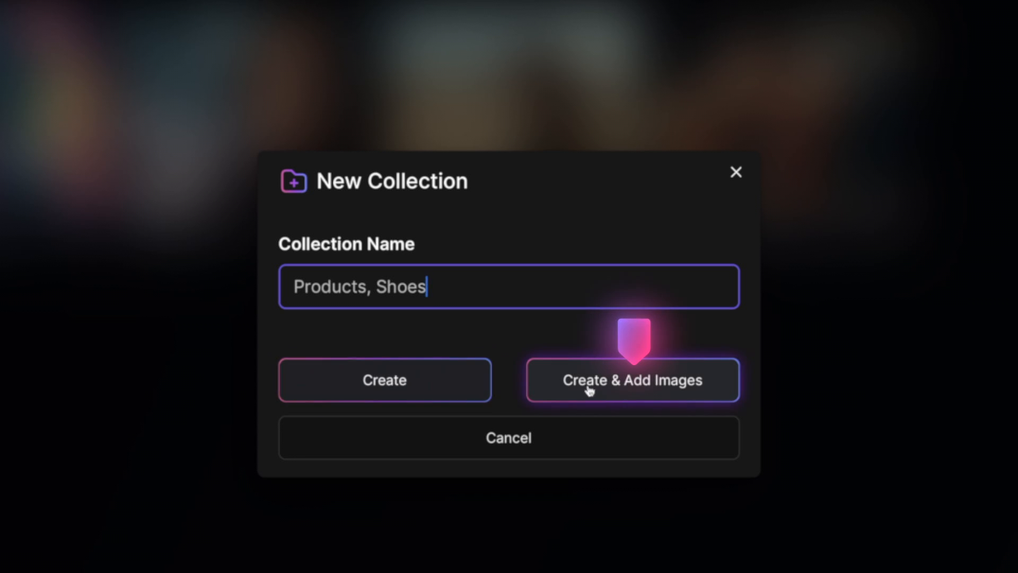
- Create 'Products, Shoes' and pick shoe images from the generations grid
click(632, 380)
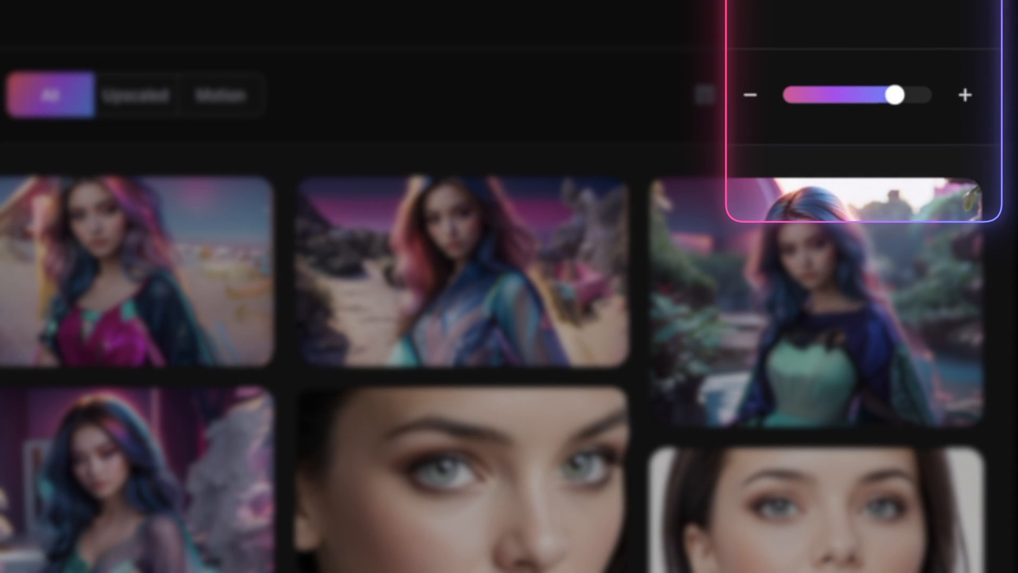
drag(896, 94, 932, 94)
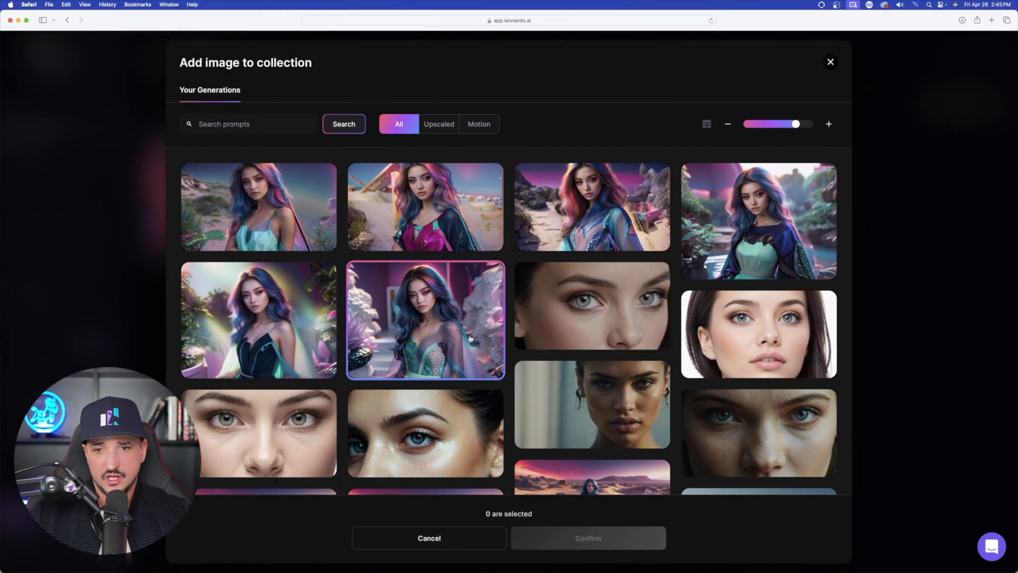
scroll(down, 3)
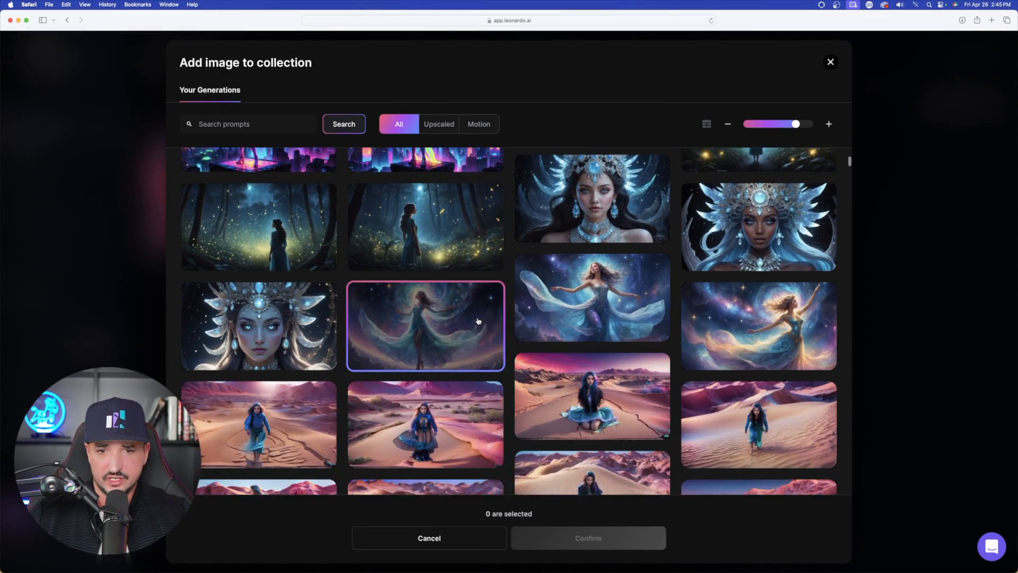
scroll(down, 3)
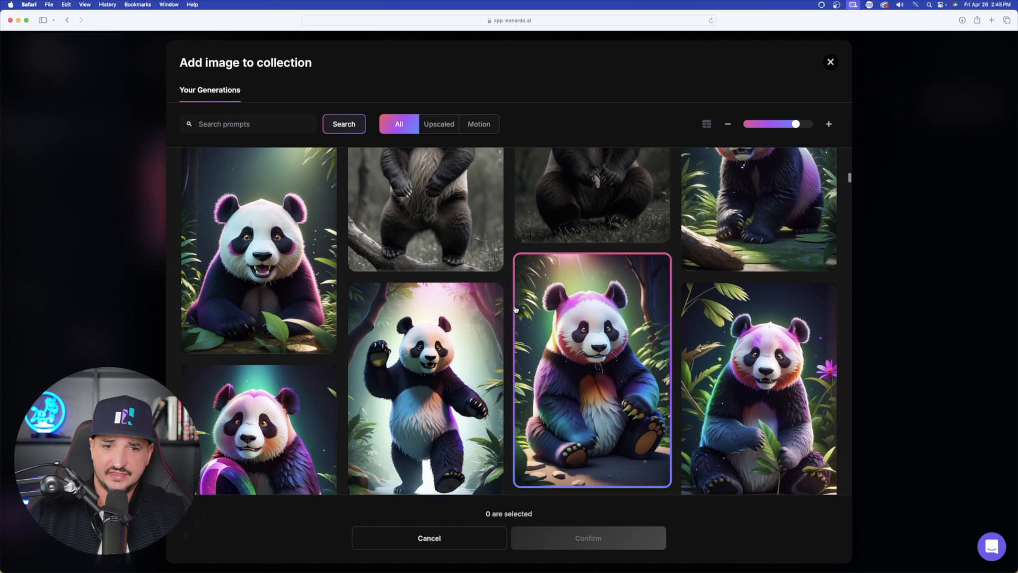
scroll(down, 3)
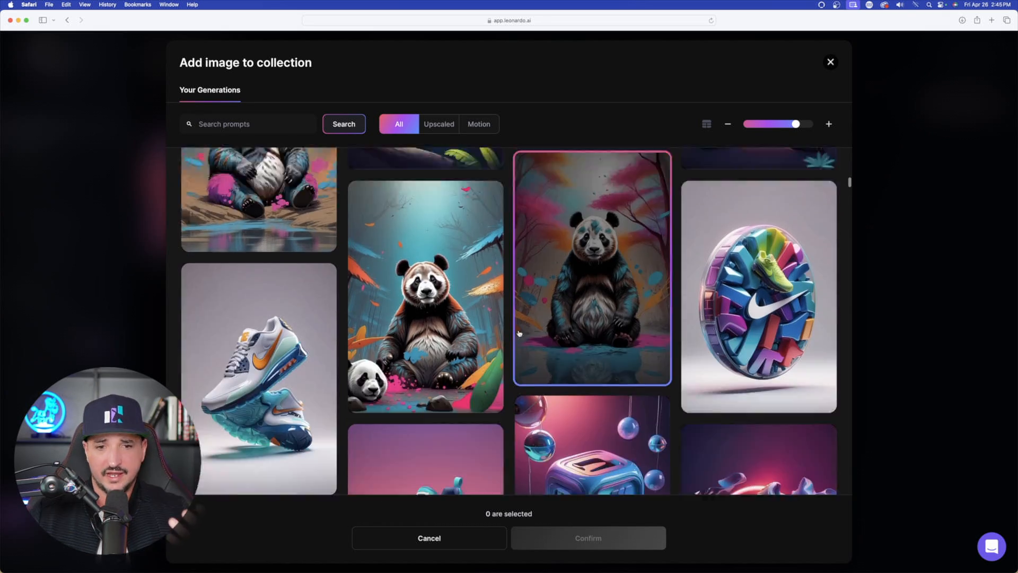
scroll(down, 3)
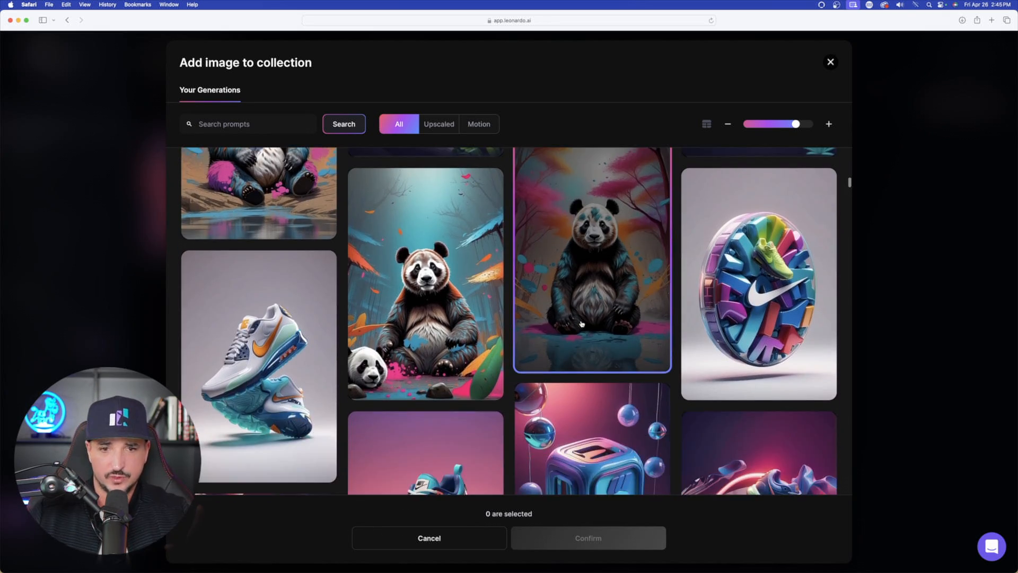
click(425, 331)
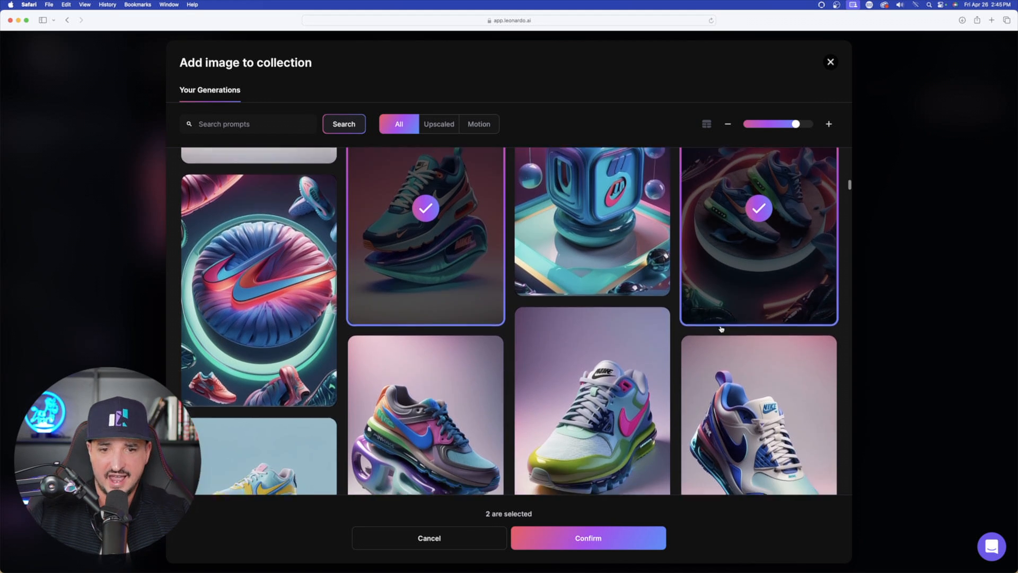
- Confirm the 13 chosen shoe images so Products, Shoes appears as the fifth collection
scroll(down, 3)
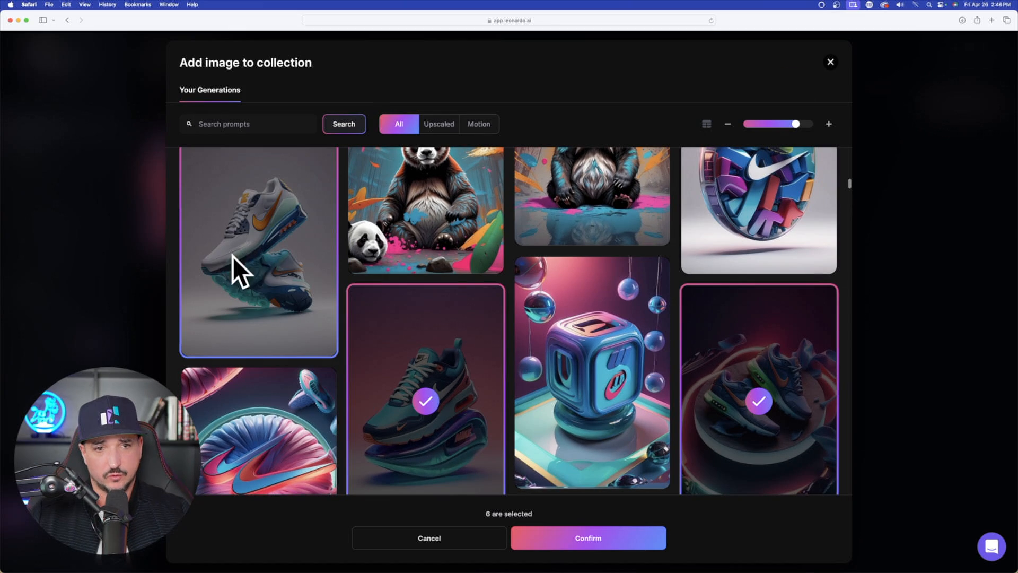
scroll(down, 3)
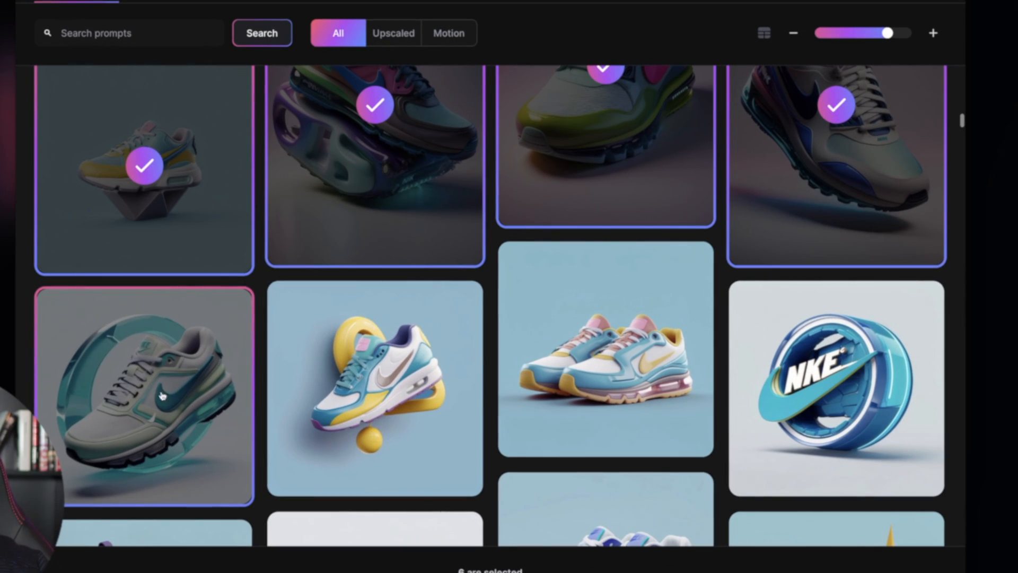
scroll(down, 3)
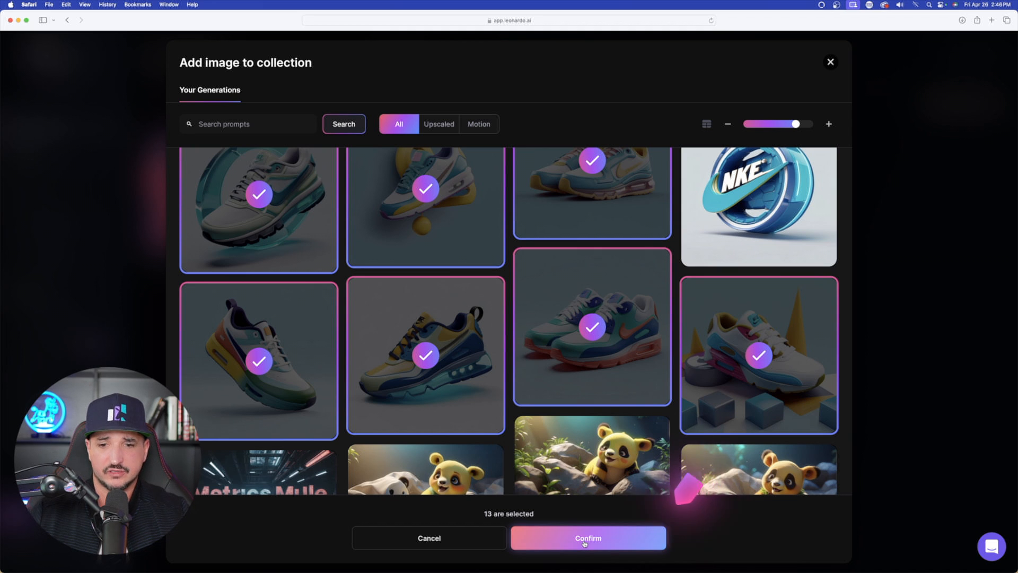
click(586, 538)
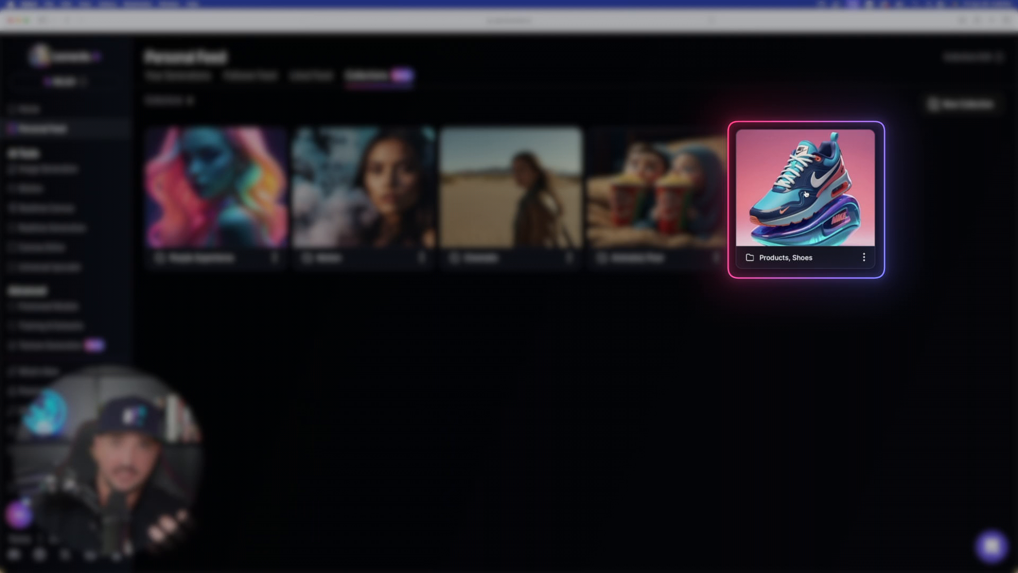
click(806, 195)
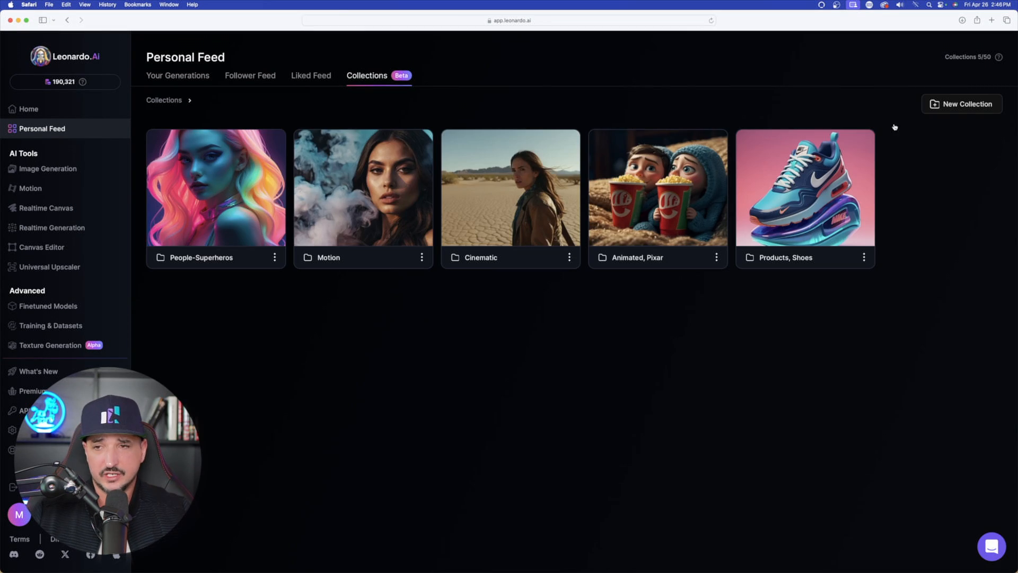
- Start another new collection, typing 'Scn', and browse the generations image picker
click(966, 104)
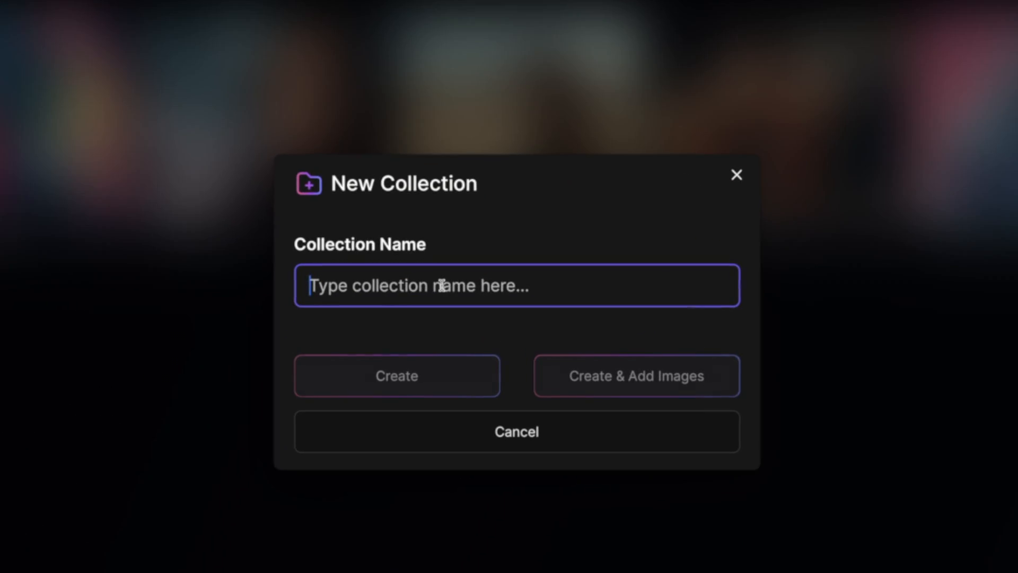
text(Scn)
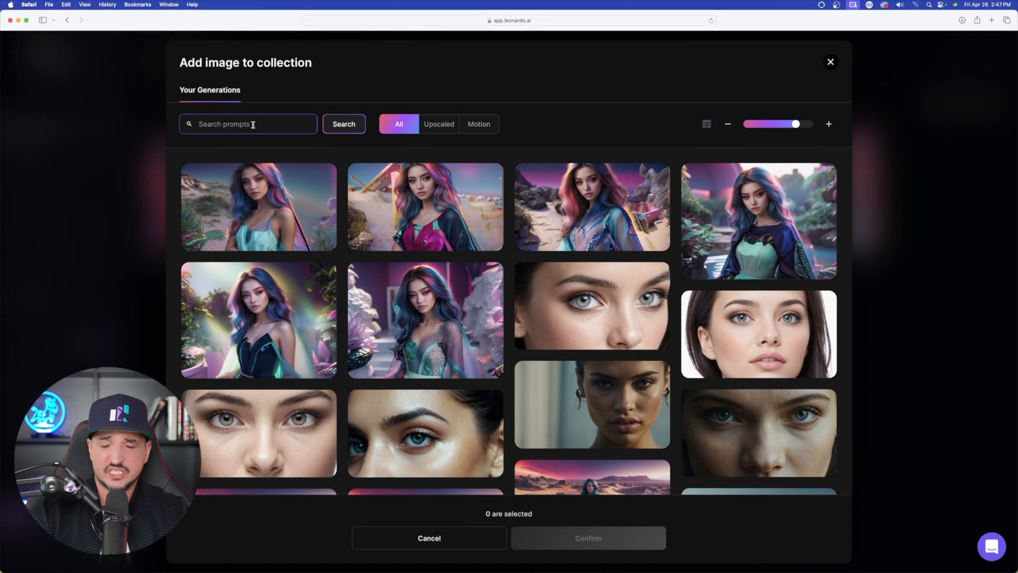
scroll(down, 3)
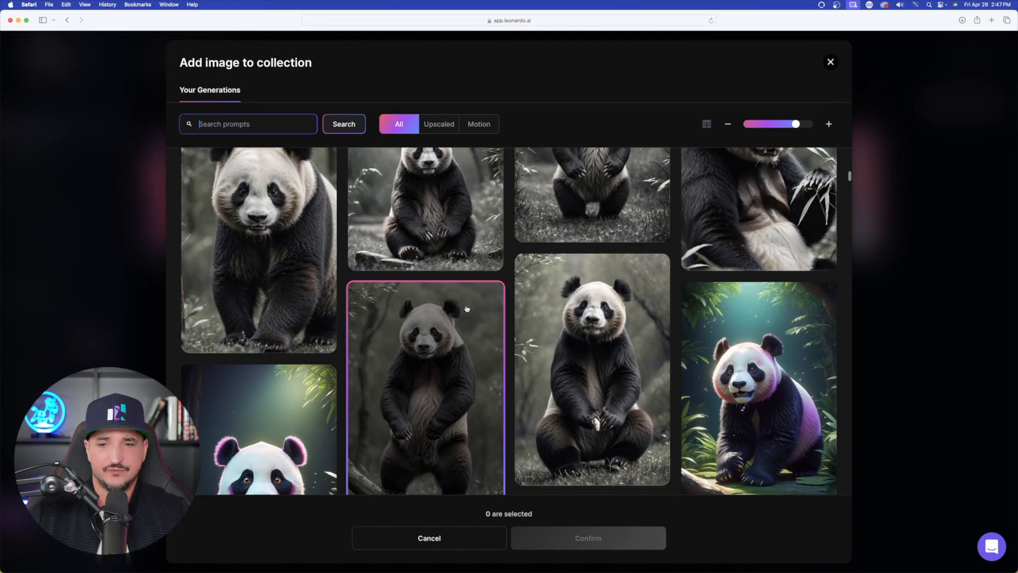
scroll(down, 3)
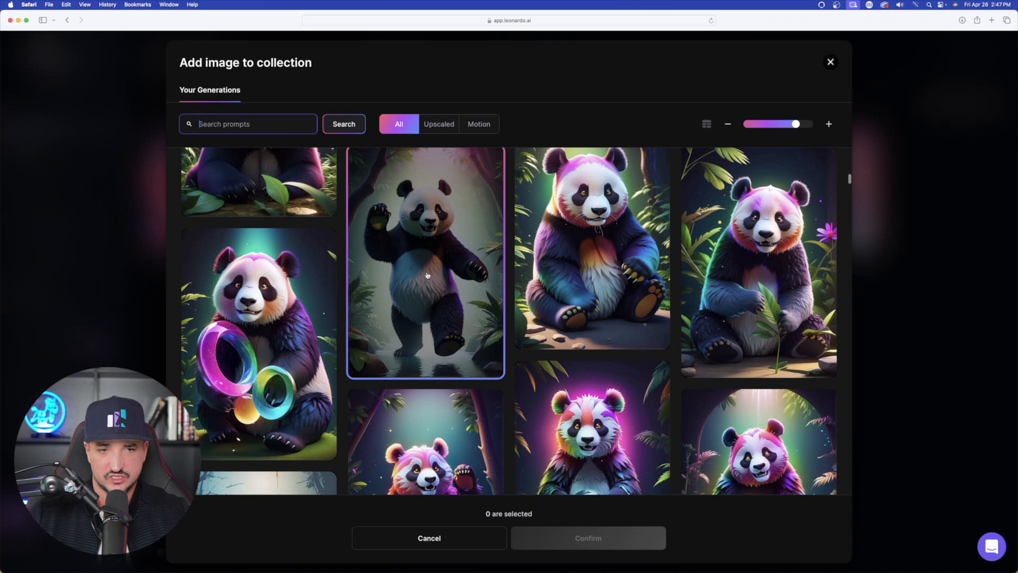
scroll(down, 3)
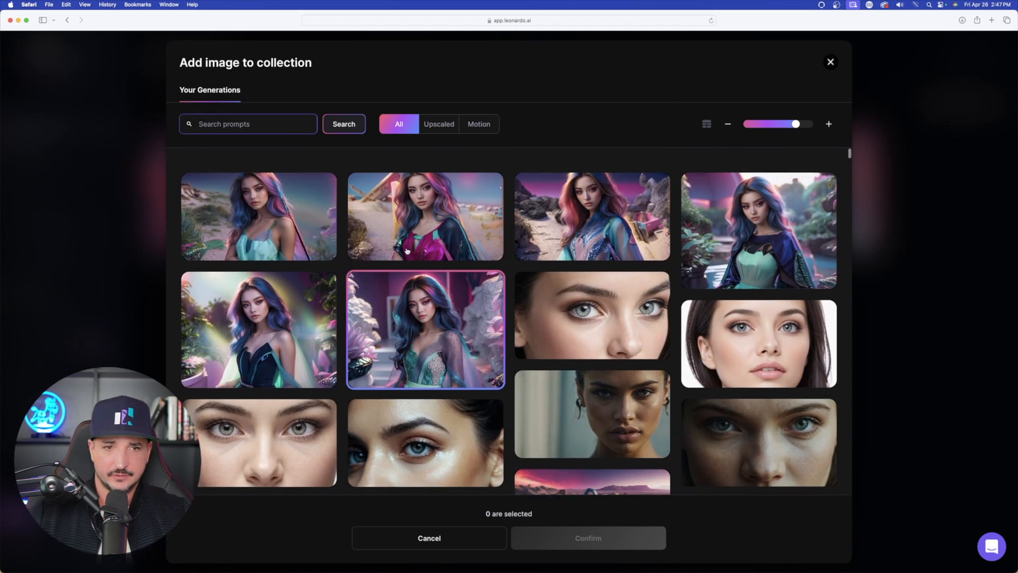
click(248, 125)
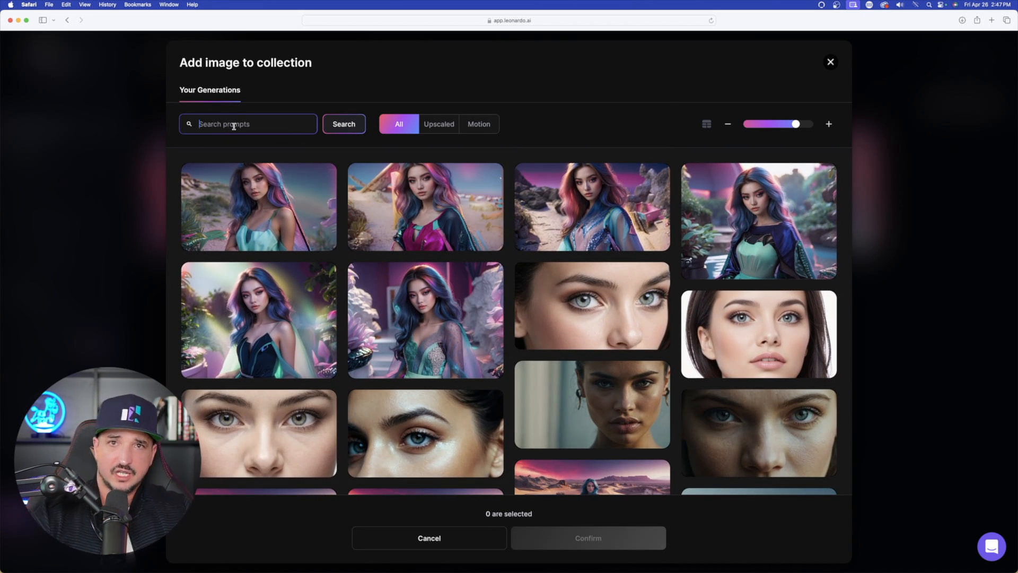
- Search the generations for 'beach' in the Add image to collection dialog
text(b)
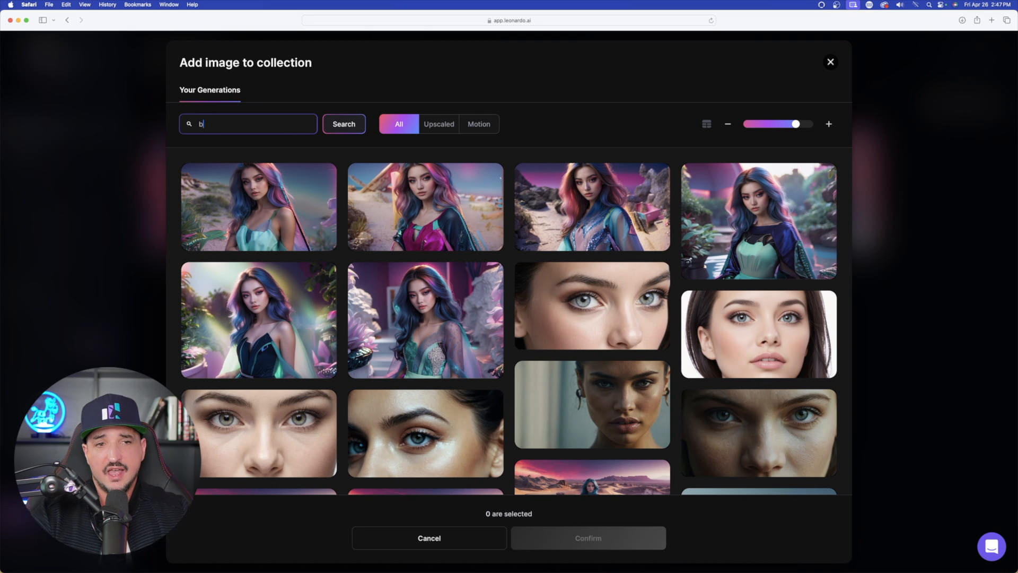
text(each)
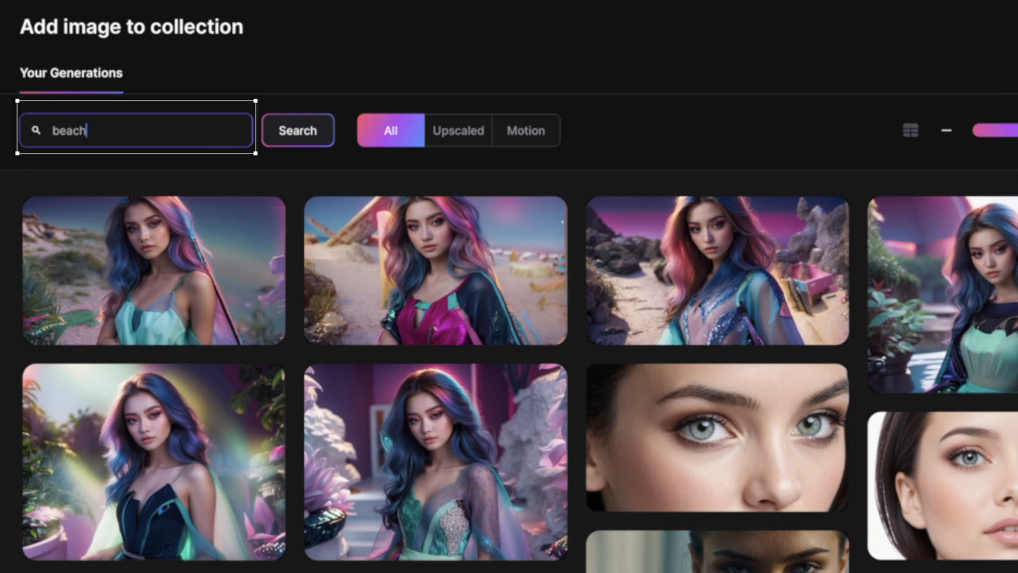
click(297, 129)
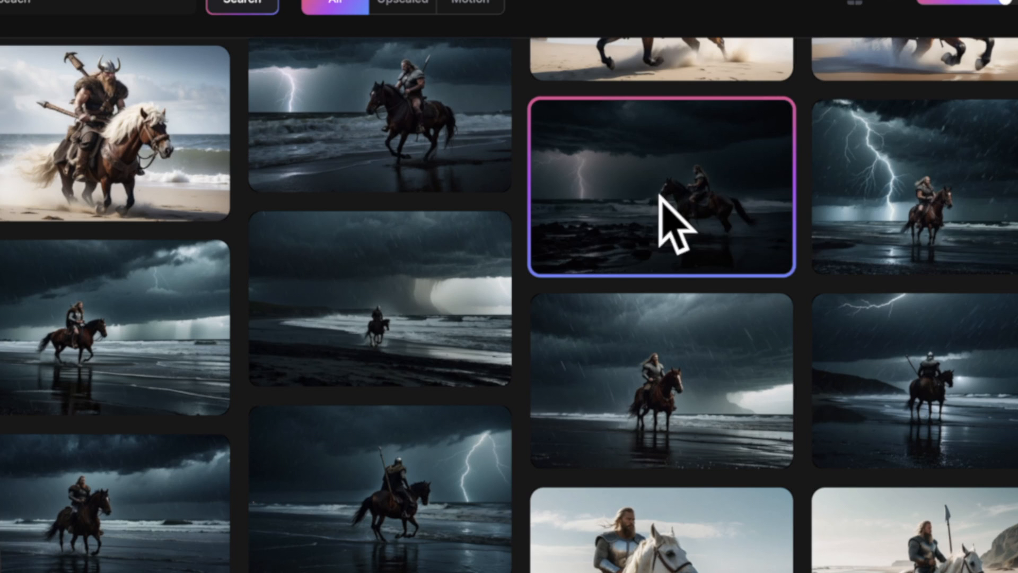
- Add the 38 chosen beach images to the Scenery, Landscapes collection
scroll(down, 3)
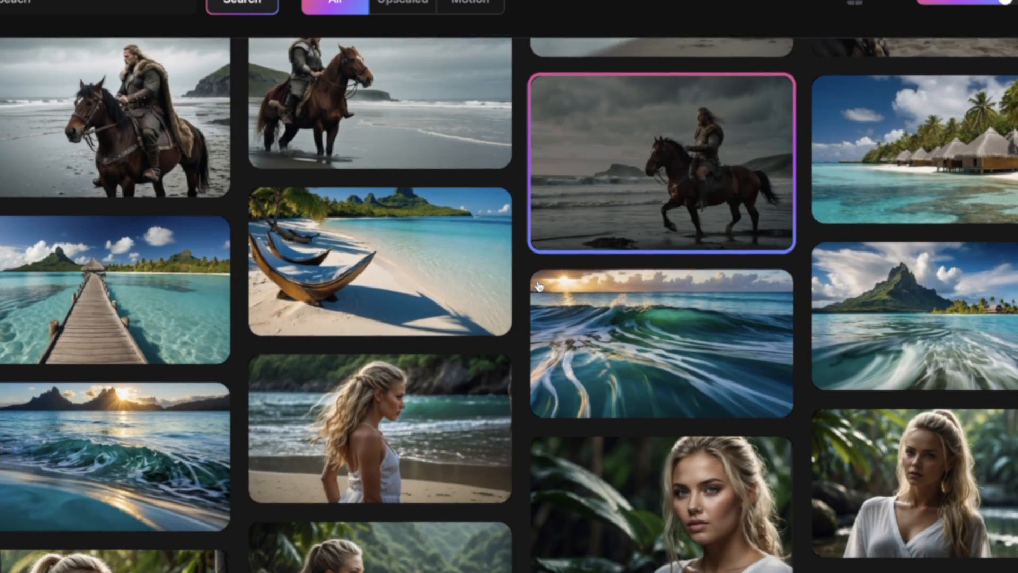
scroll(down, 3)
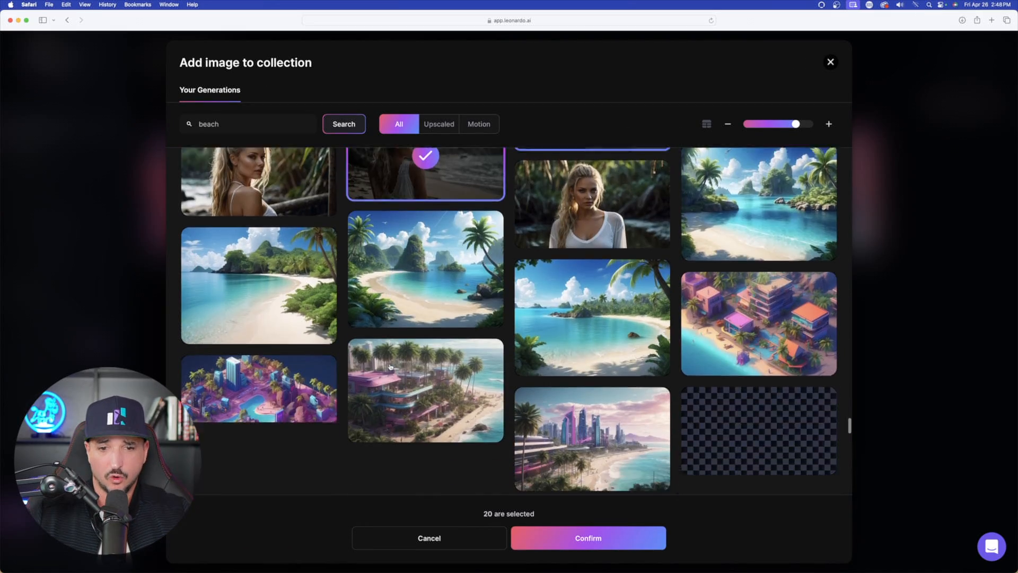
scroll(down, 3)
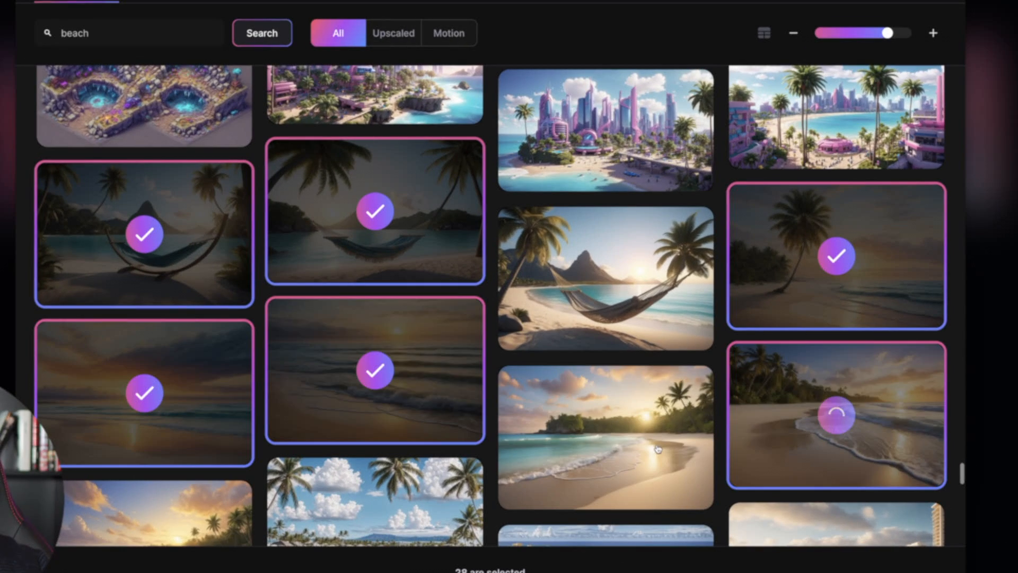
scroll(down, 3)
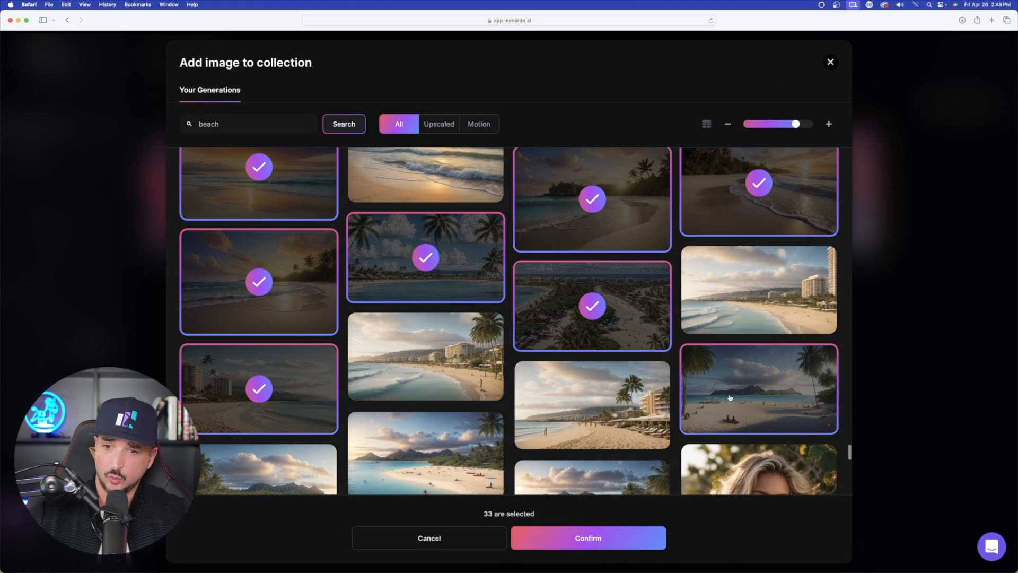
scroll(down, 3)
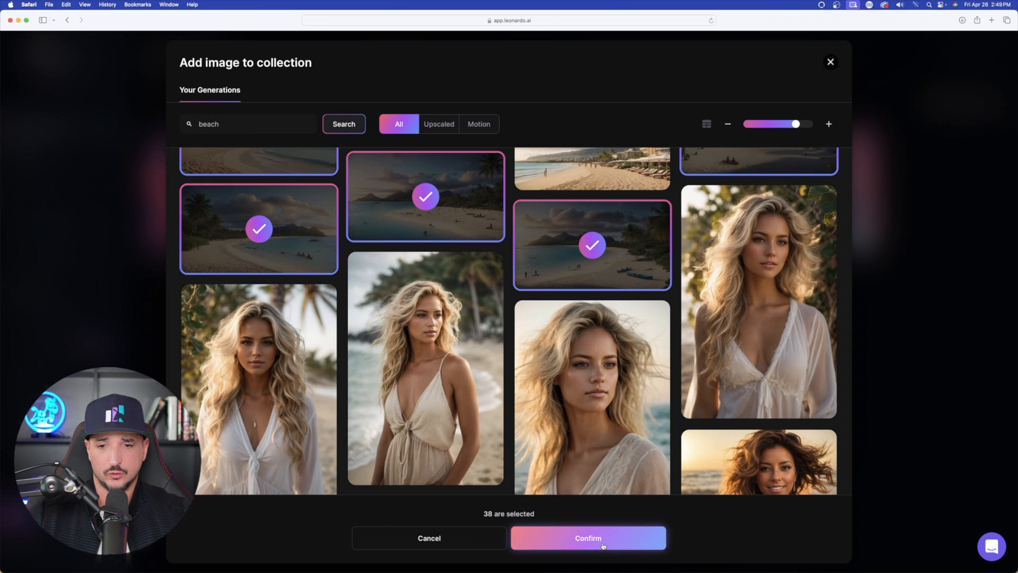
click(587, 537)
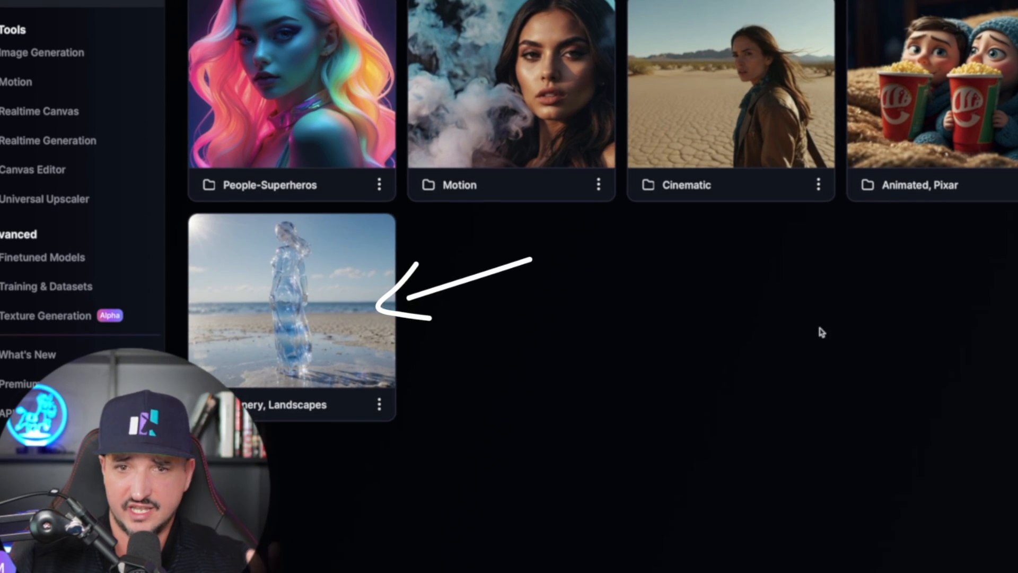
mouse_move(312, 321)
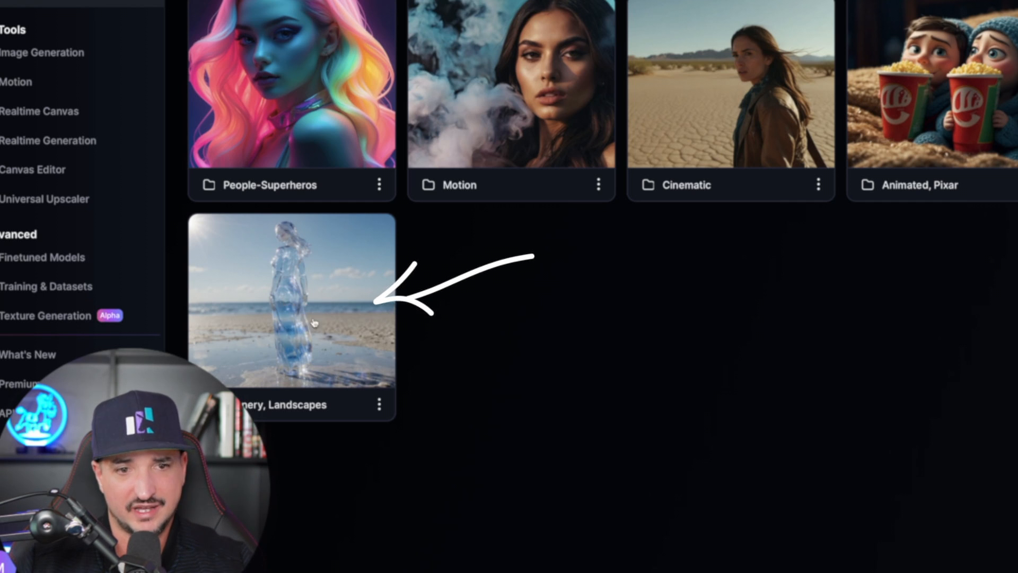
mouse_move(646, 414)
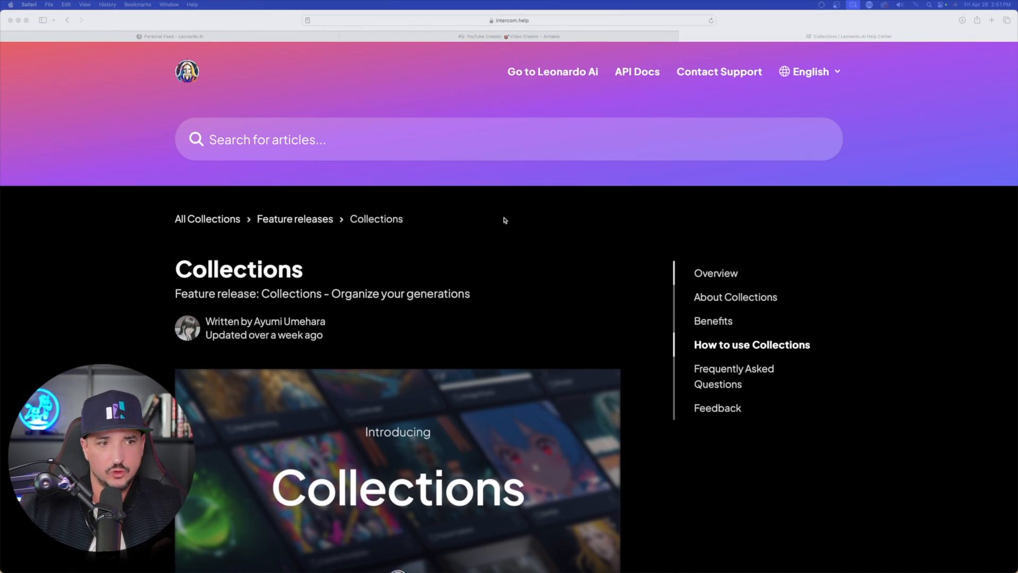
- Read the Collections help article's Overview and About Collections, then return to Leonardo.Ai collections
scroll(down, 3)
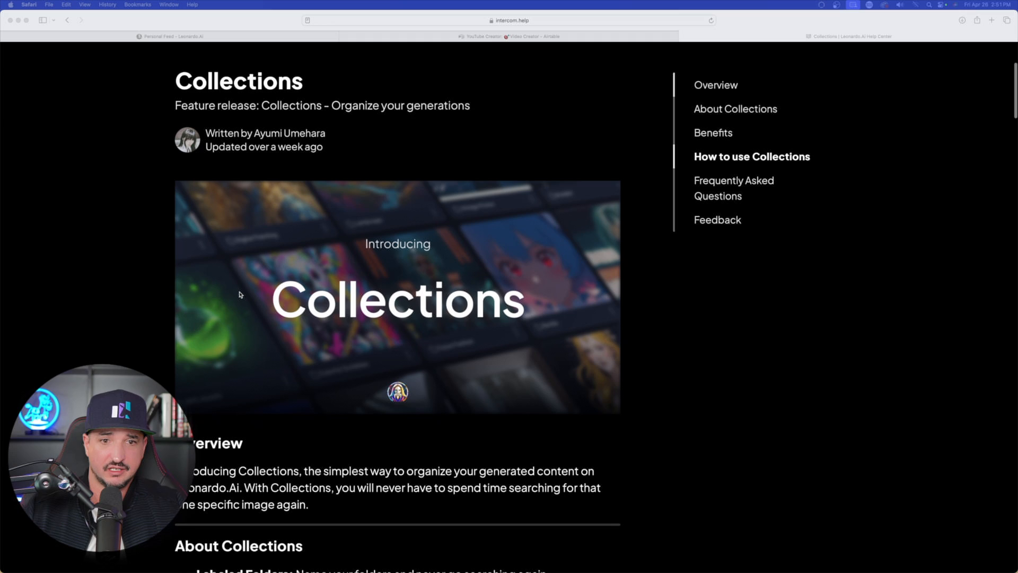
scroll(down, 3)
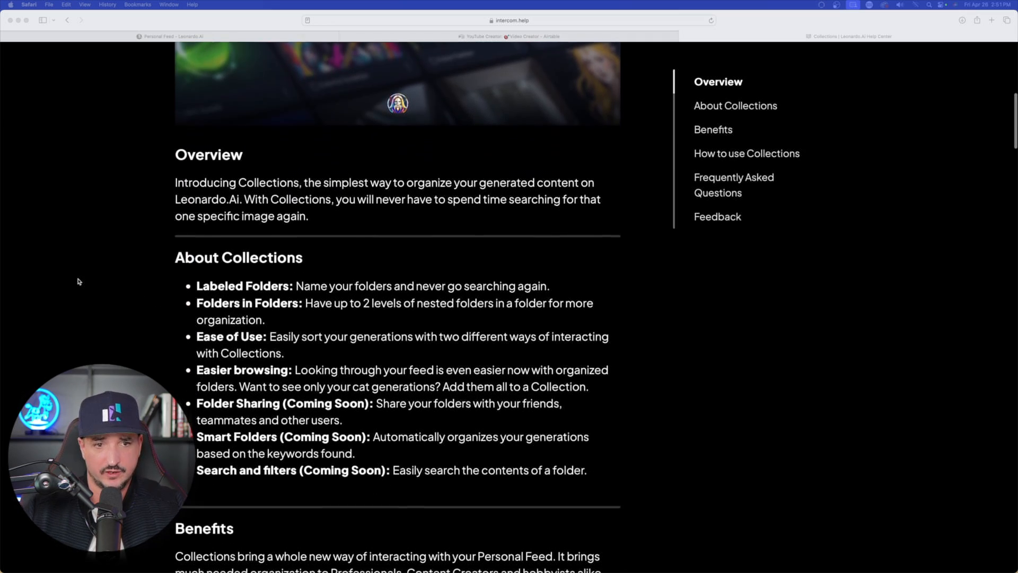
scroll(down, 3)
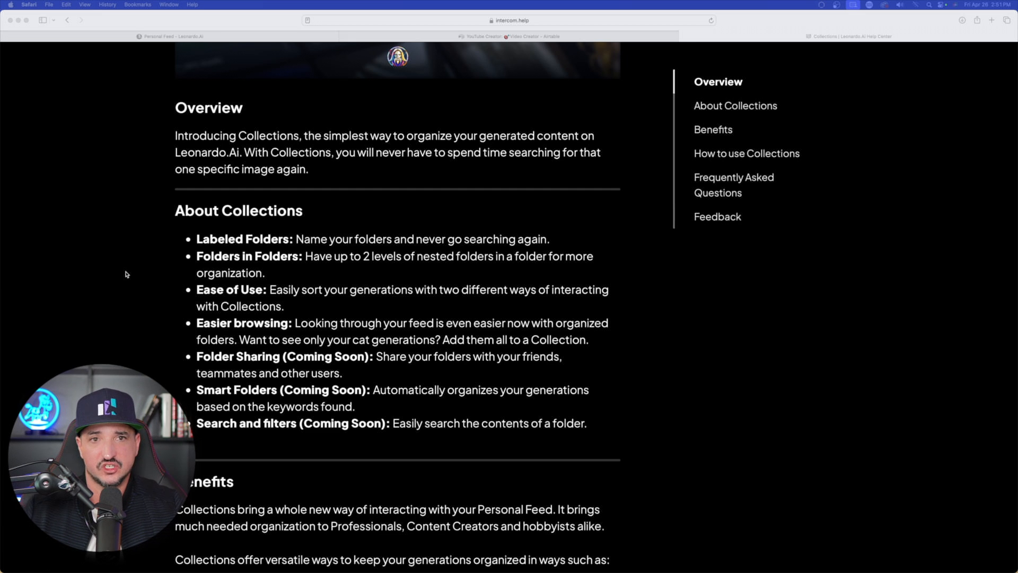
click(171, 36)
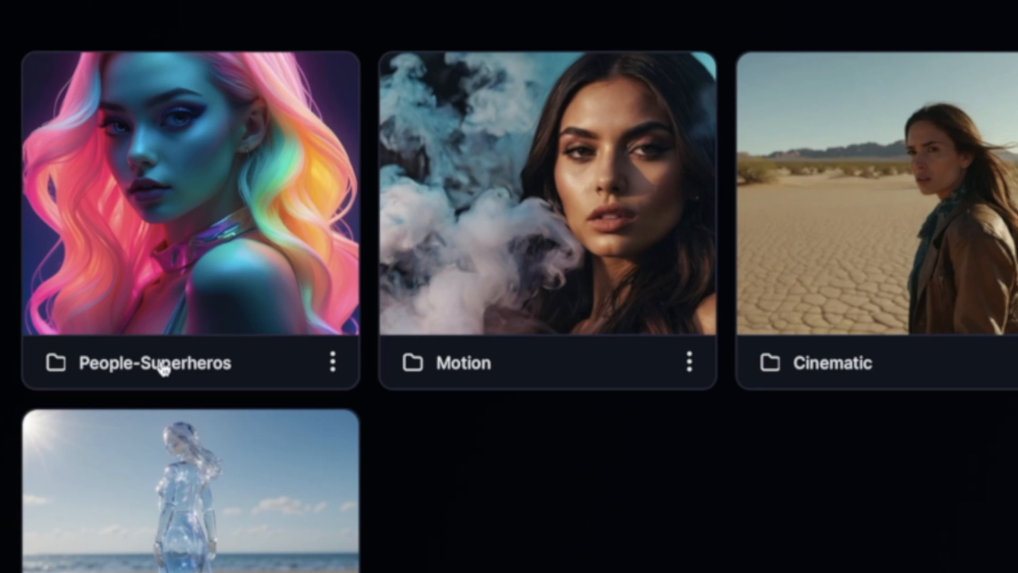
mouse_move(263, 374)
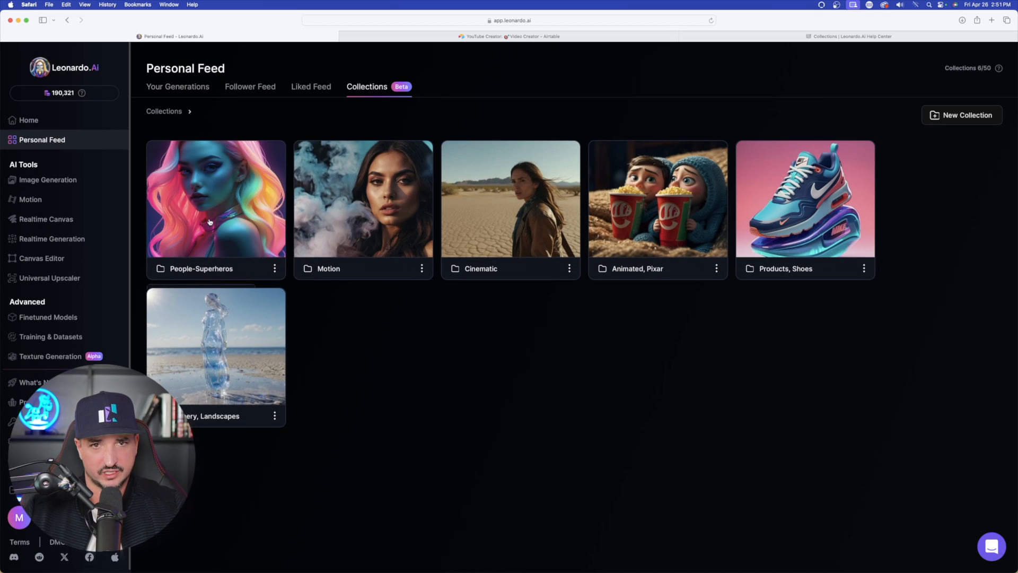
click(216, 198)
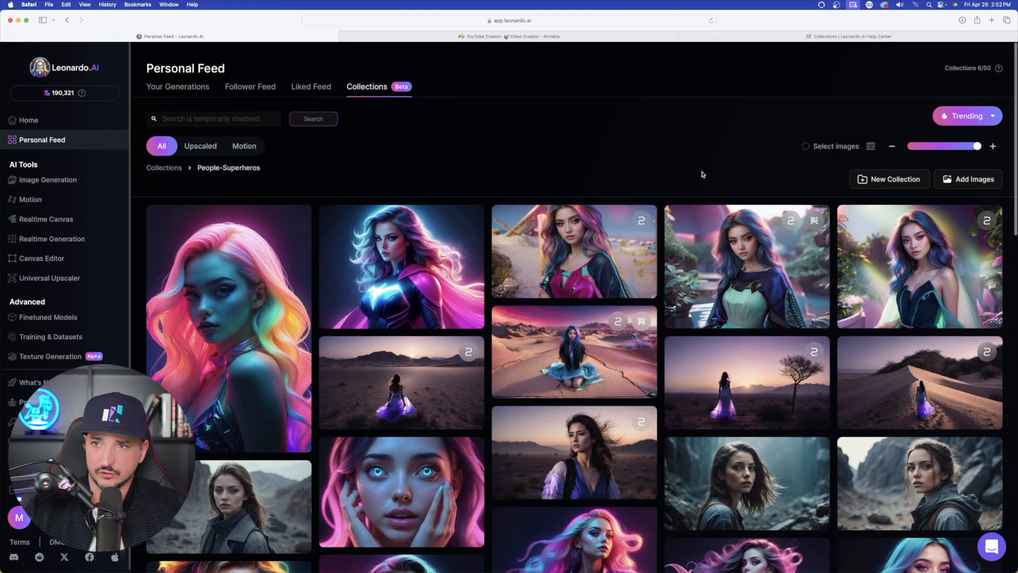
mouse_move(747, 266)
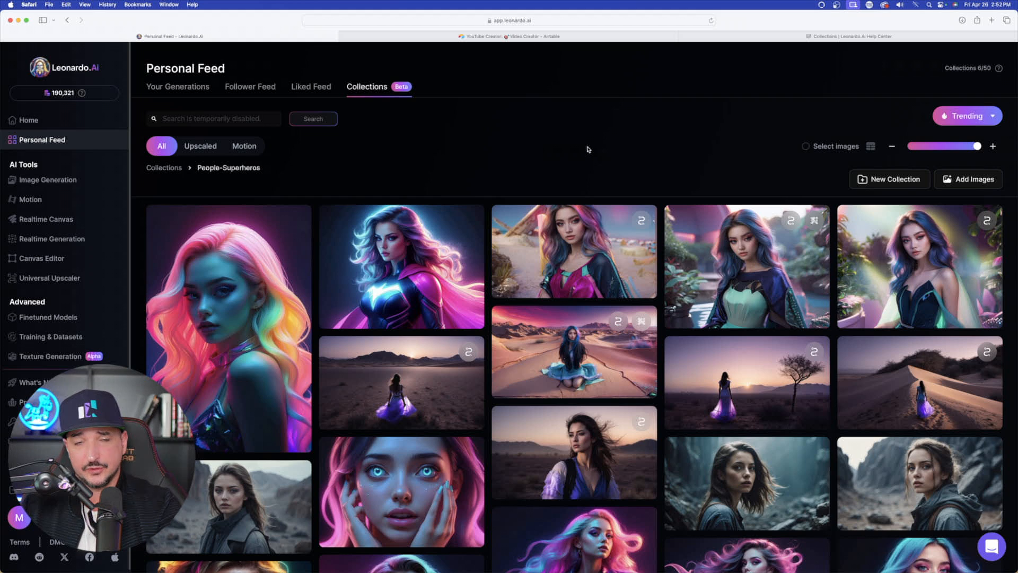
click(164, 167)
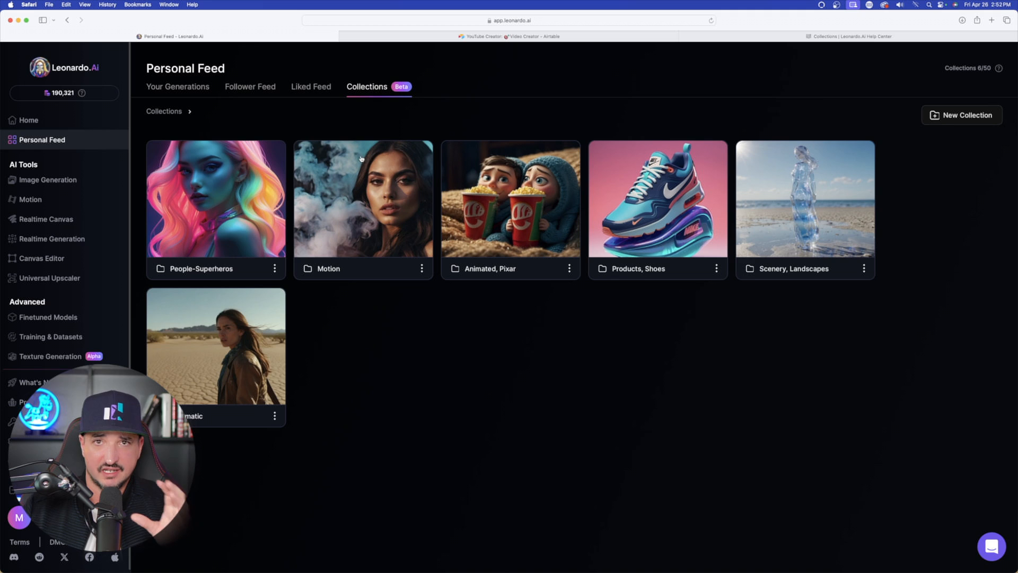
click(848, 37)
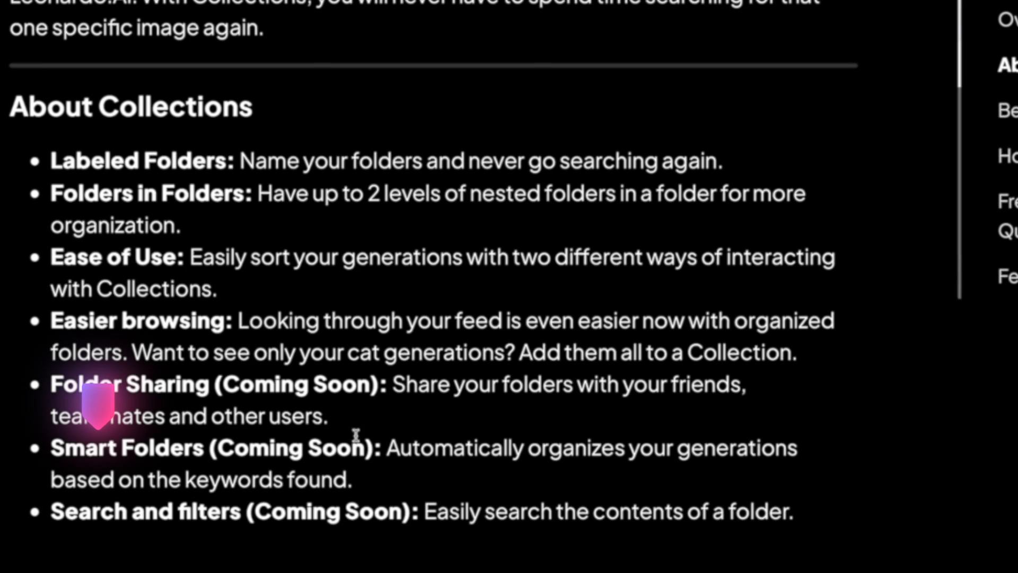
mouse_move(382, 458)
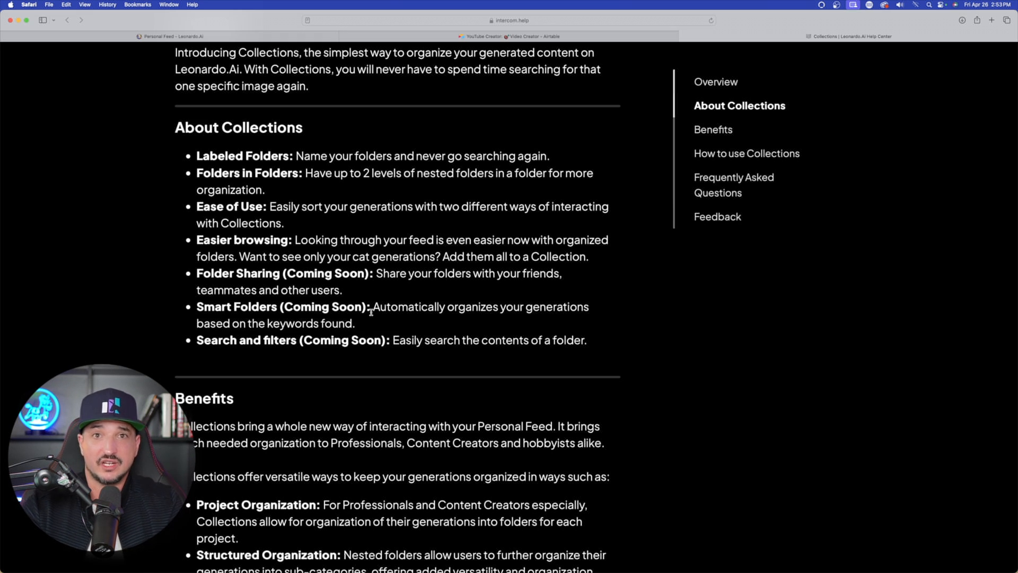
scroll(down, 3)
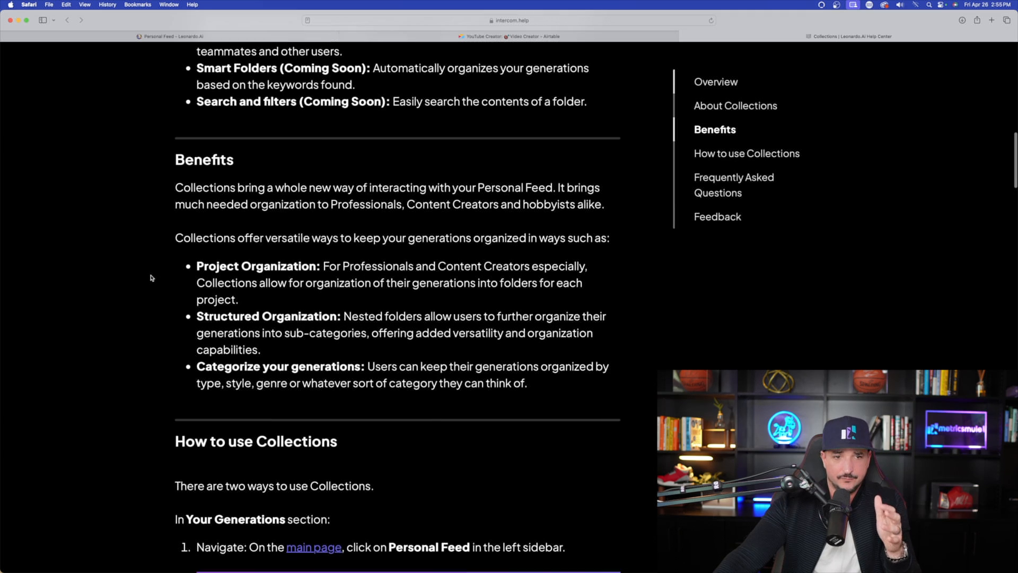
scroll(down, 3)
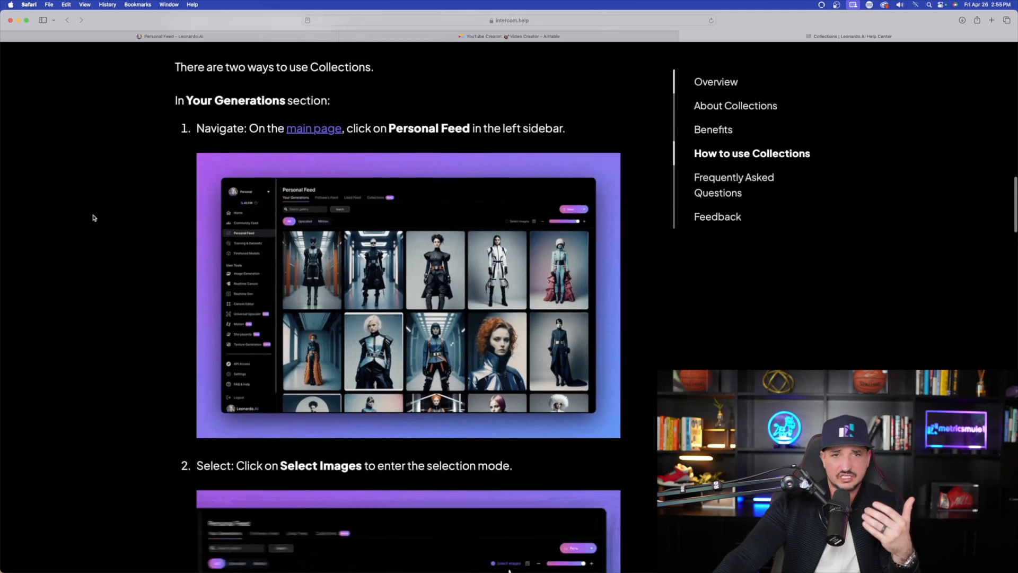
scroll(up, 3)
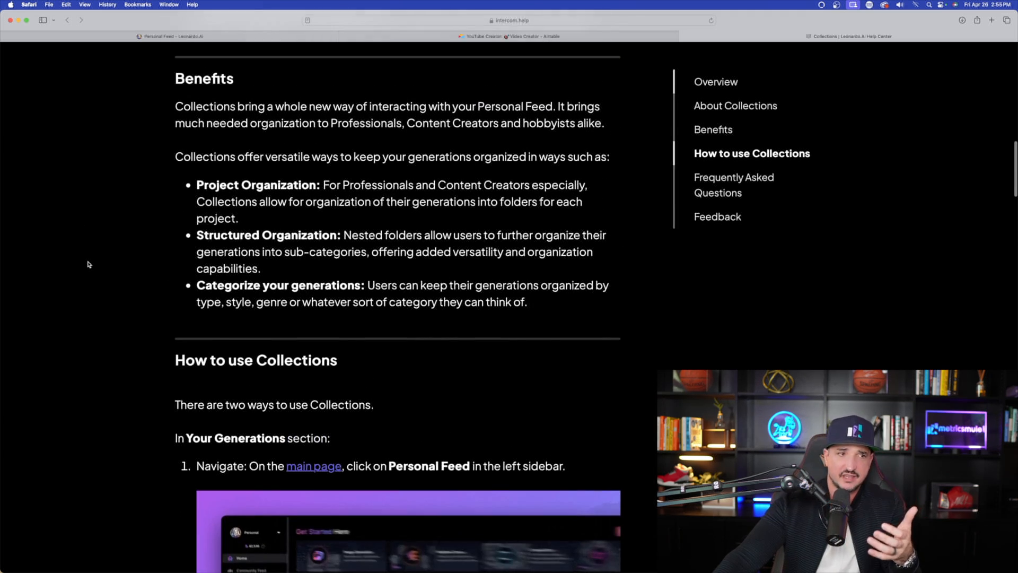